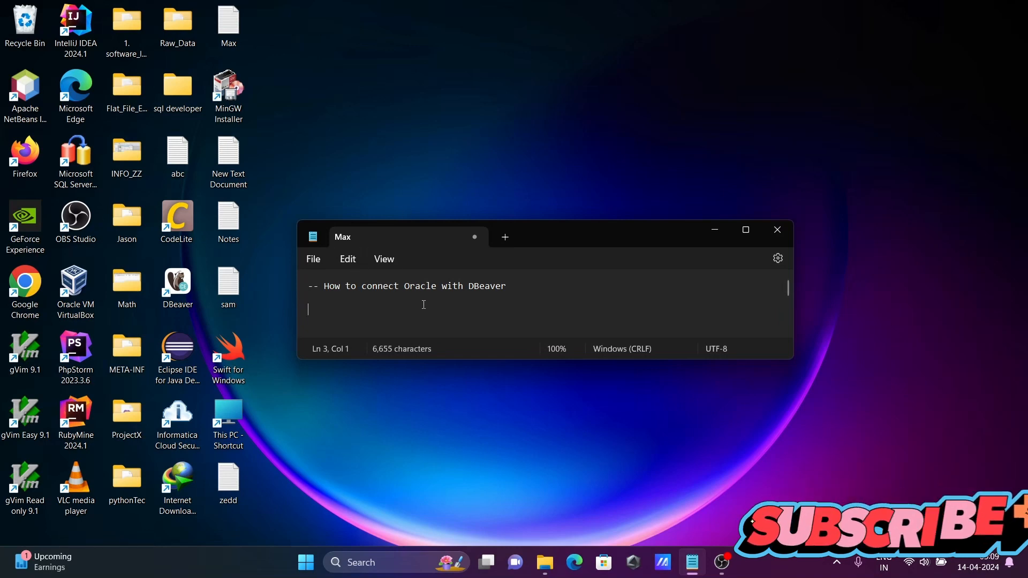
mouse_move(469, 305)
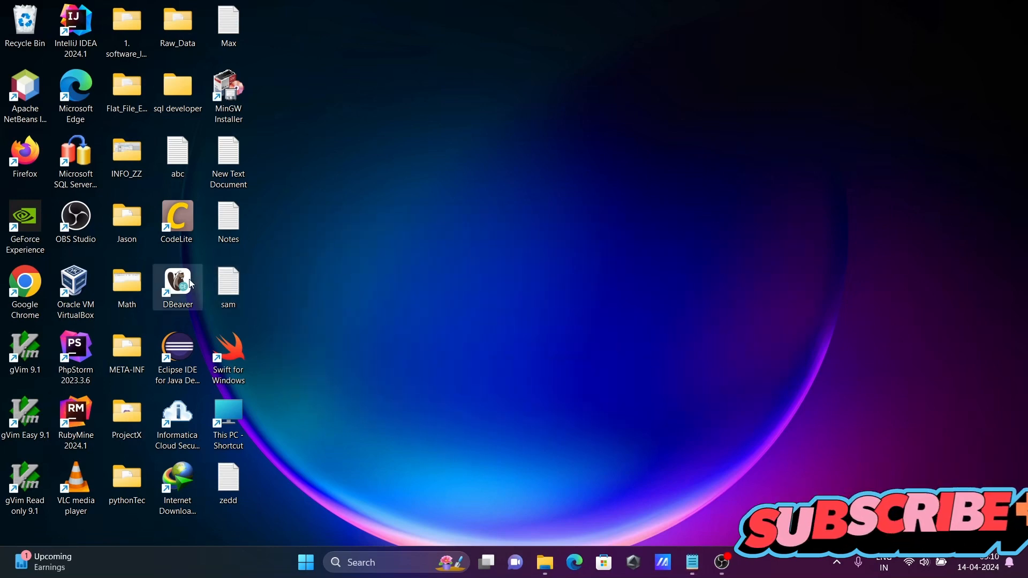
Step: Launch DBeaver from the desktop and dismiss the Tip of the day dialog
double_click(177, 287)
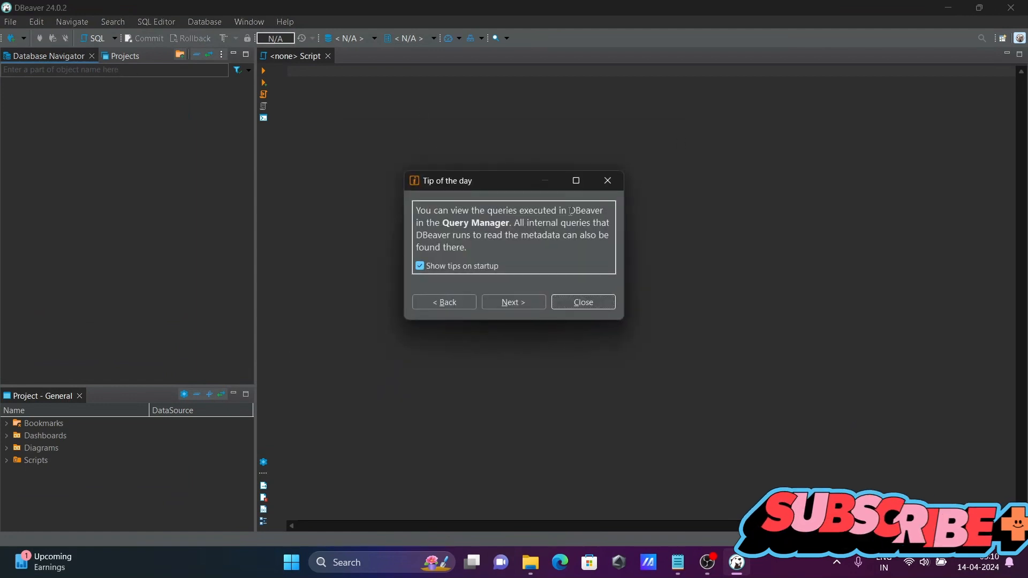
click(583, 302)
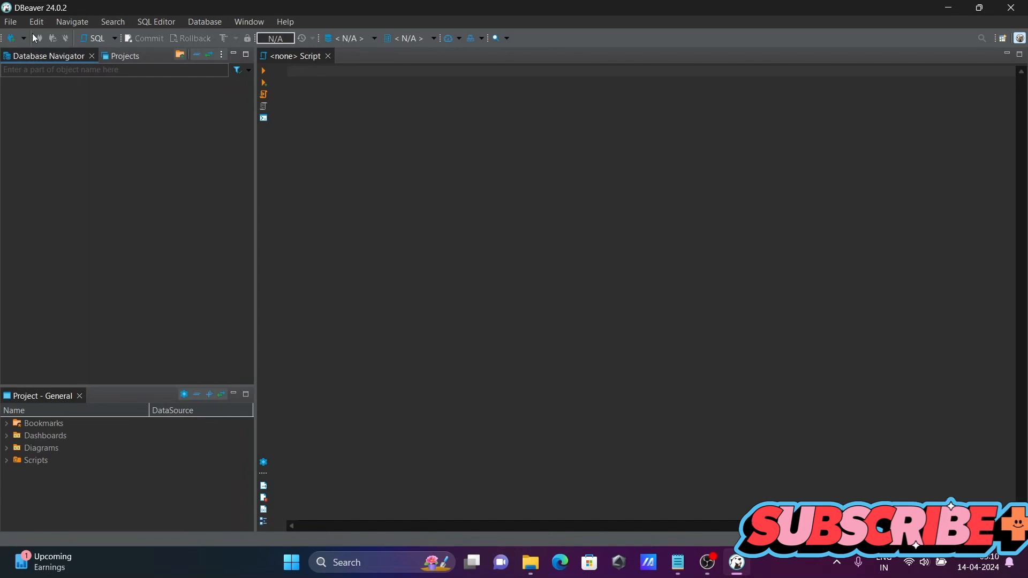
mouse_move(8, 39)
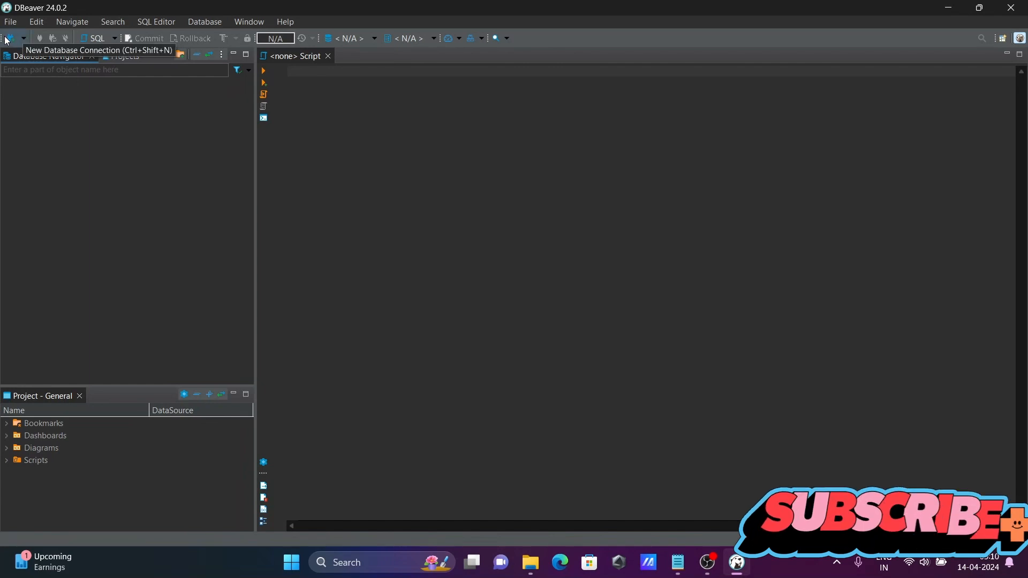
Step: Start a new database connection with the Oracle driver and reach its settings page
click(6, 39)
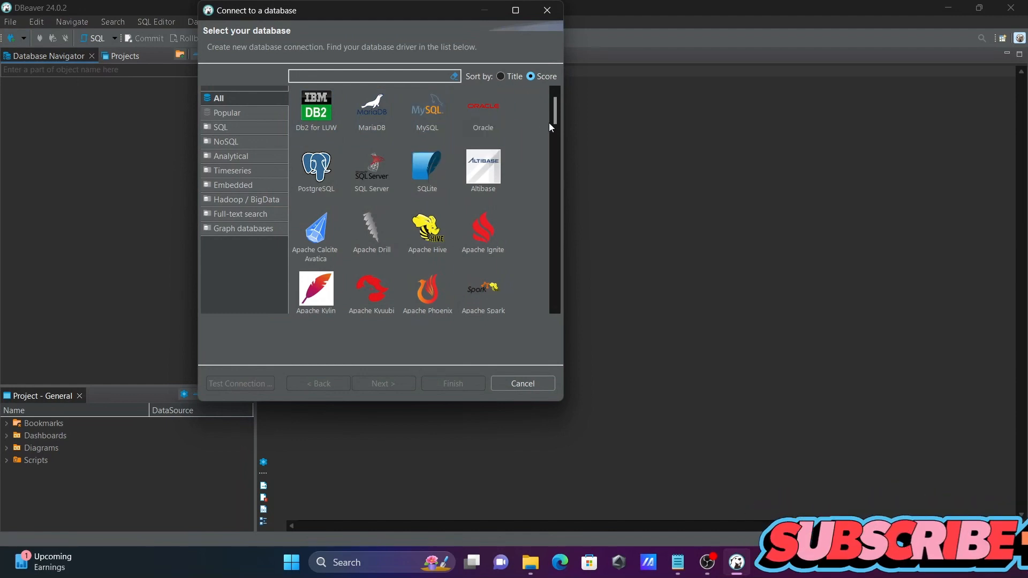
click(483, 114)
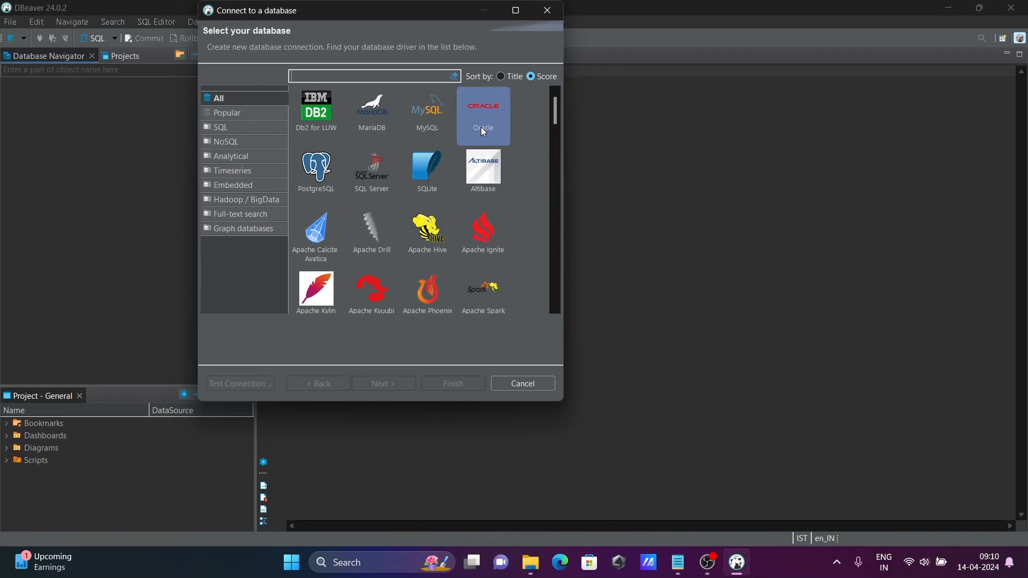
click(482, 116)
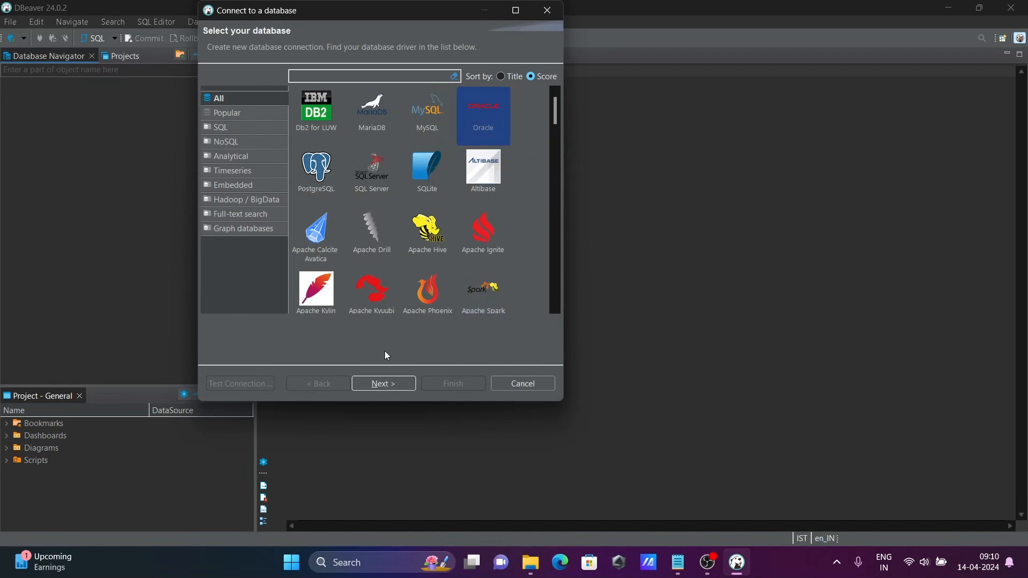
click(383, 383)
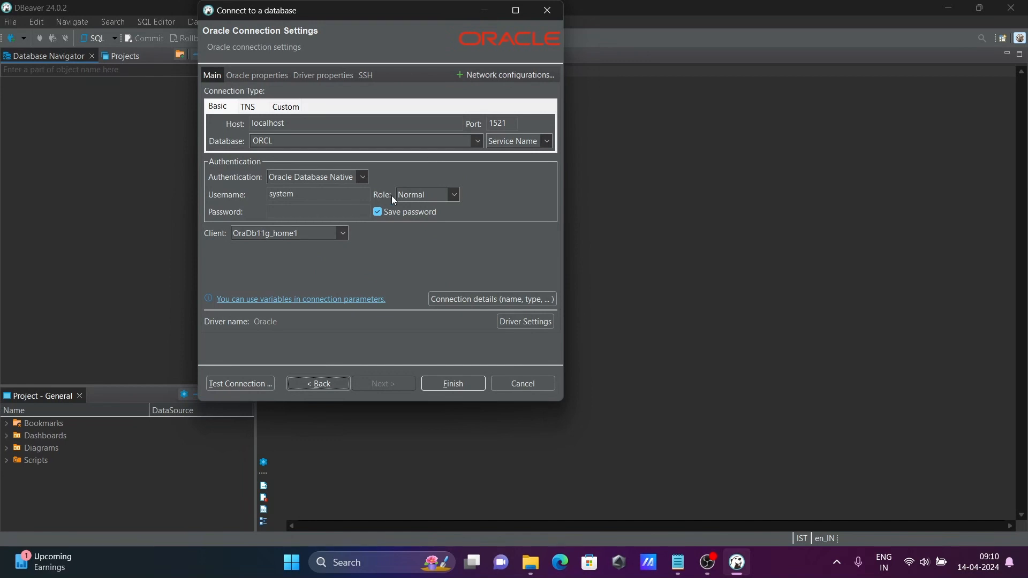
mouse_move(312, 176)
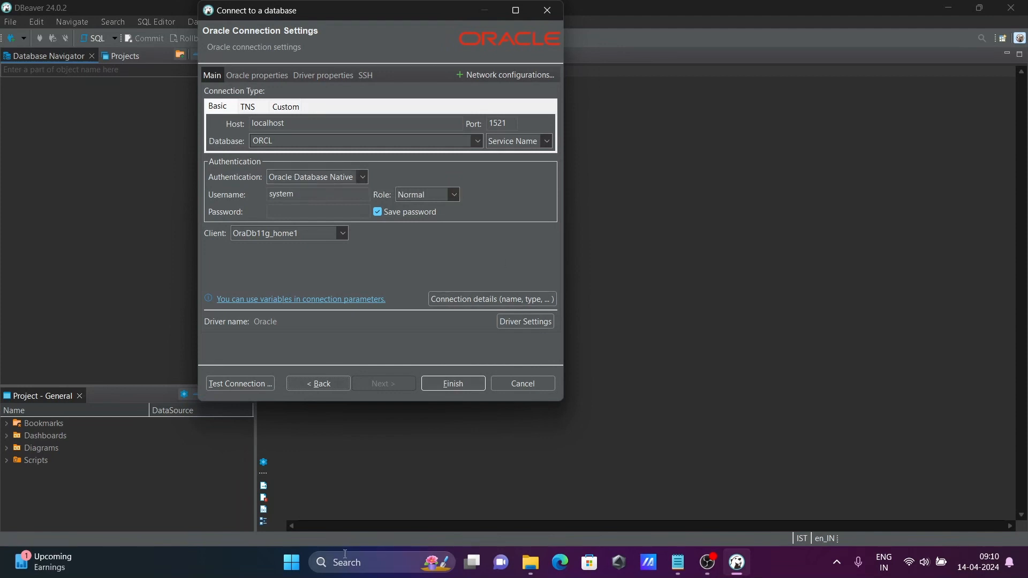
Step: Open Task Manager's Details list and bring up the context menu for oracle.exe
text(task)
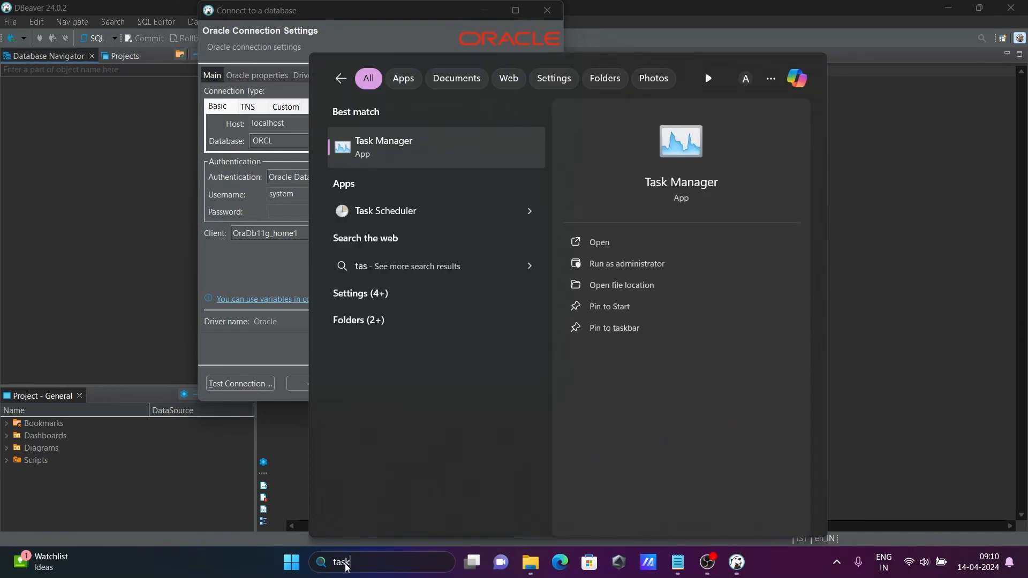
text(k)
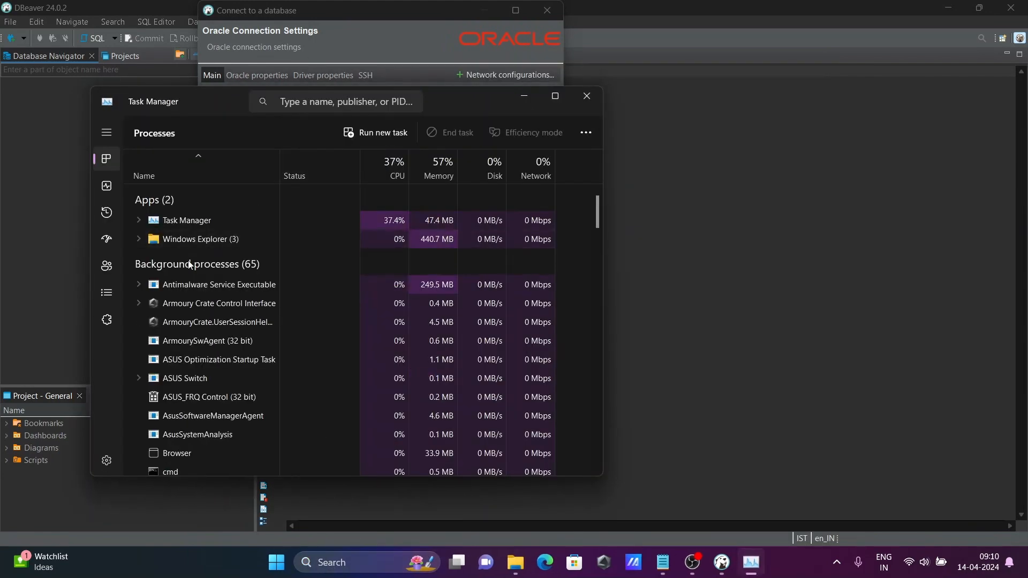
click(106, 294)
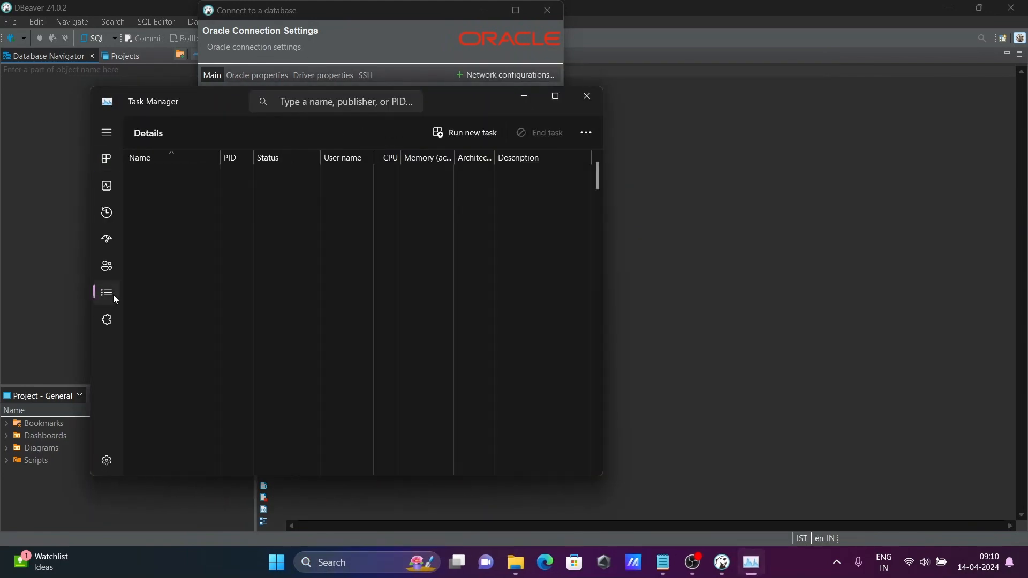
click(106, 292)
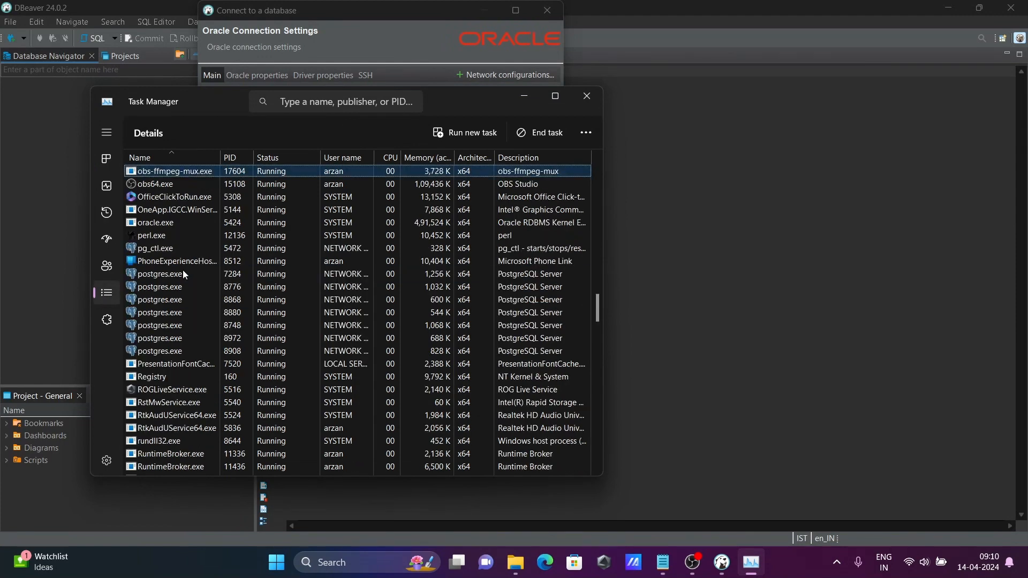
click(155, 222)
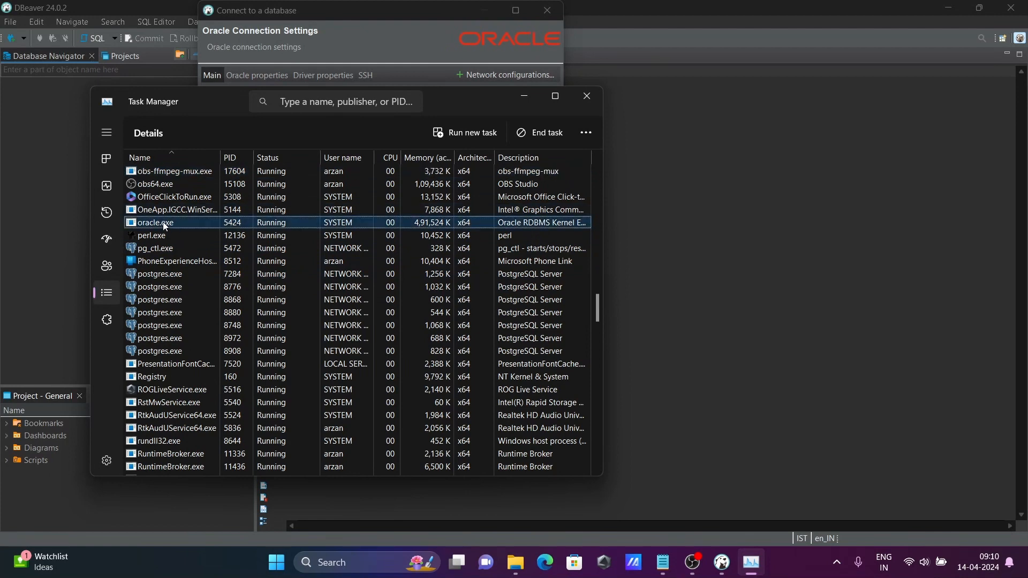
right_click(161, 223)
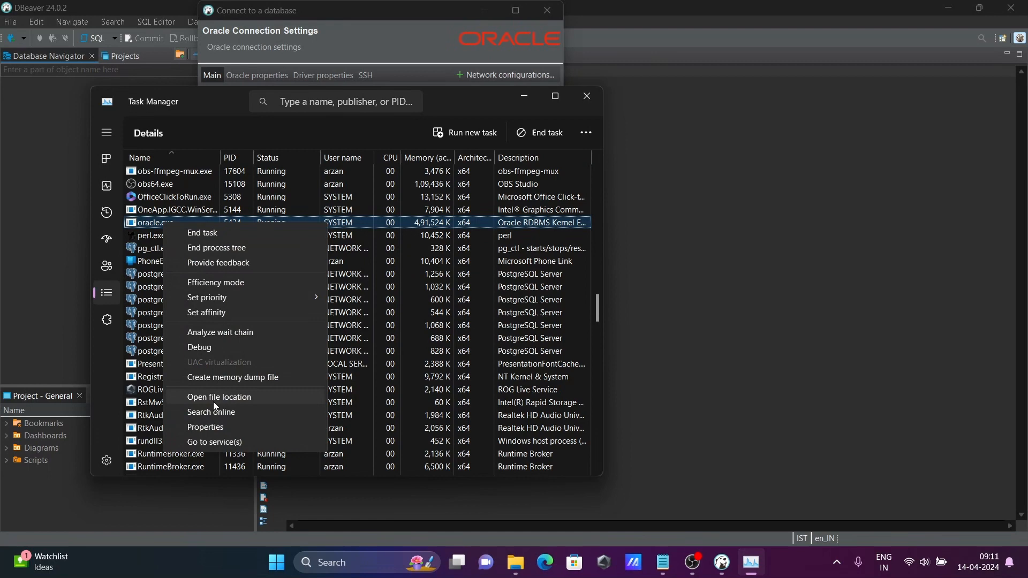
Step: Open oracle.exe's location, go to dbhome_5\NETWORK\ADMIN and open tnsnames.ora
click(218, 399)
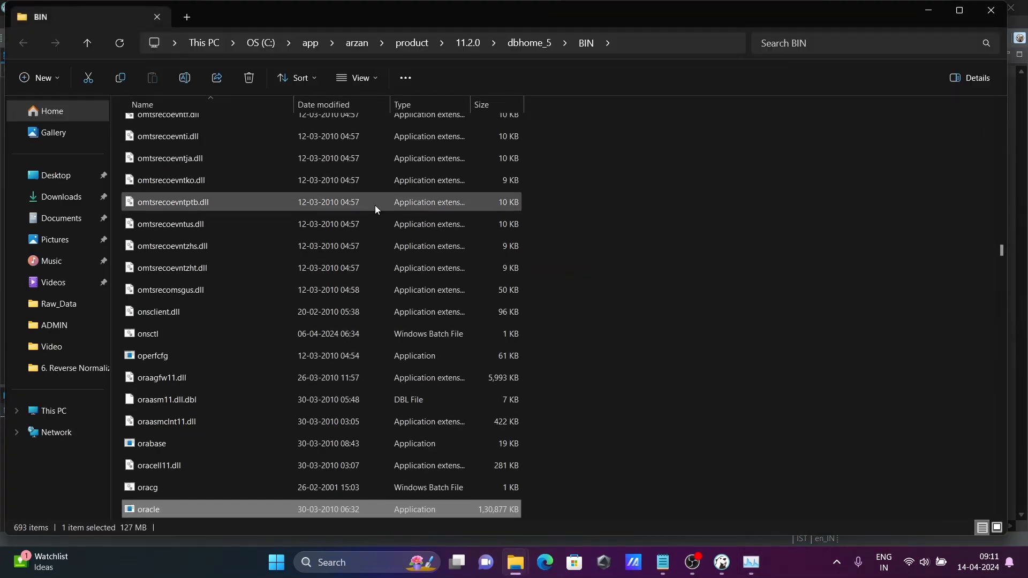
mouse_move(529, 43)
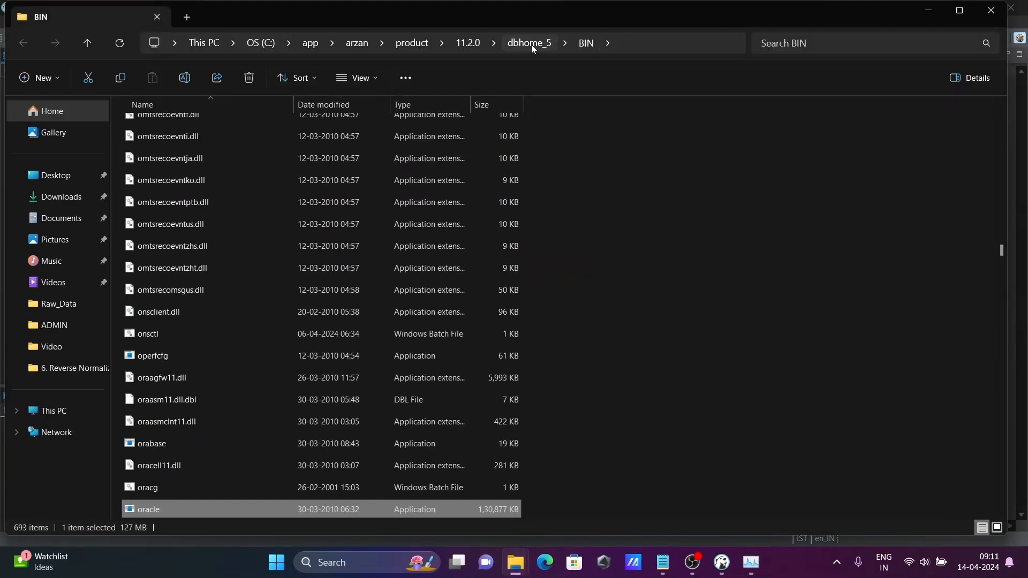
click(528, 43)
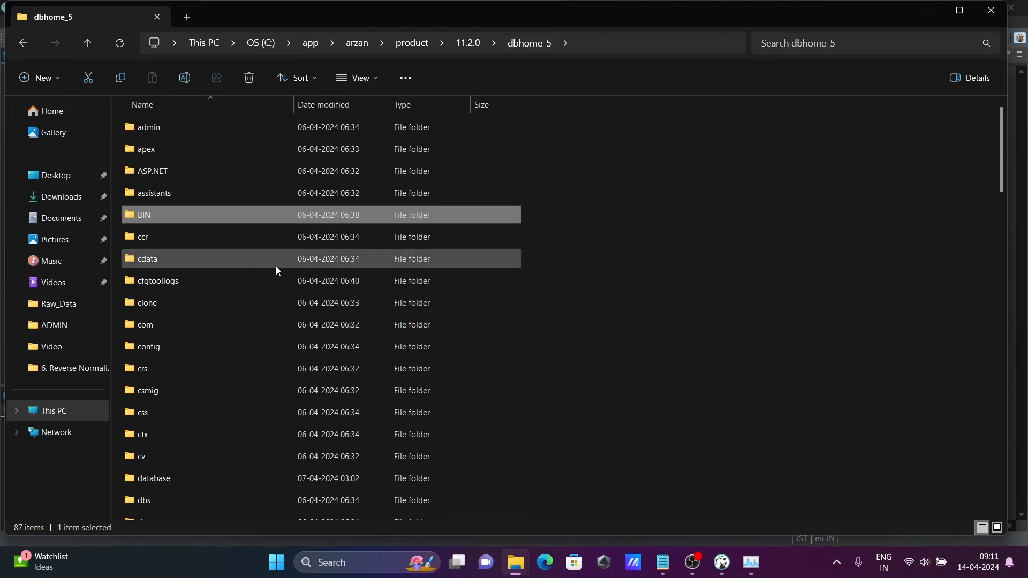
scroll(down, 3)
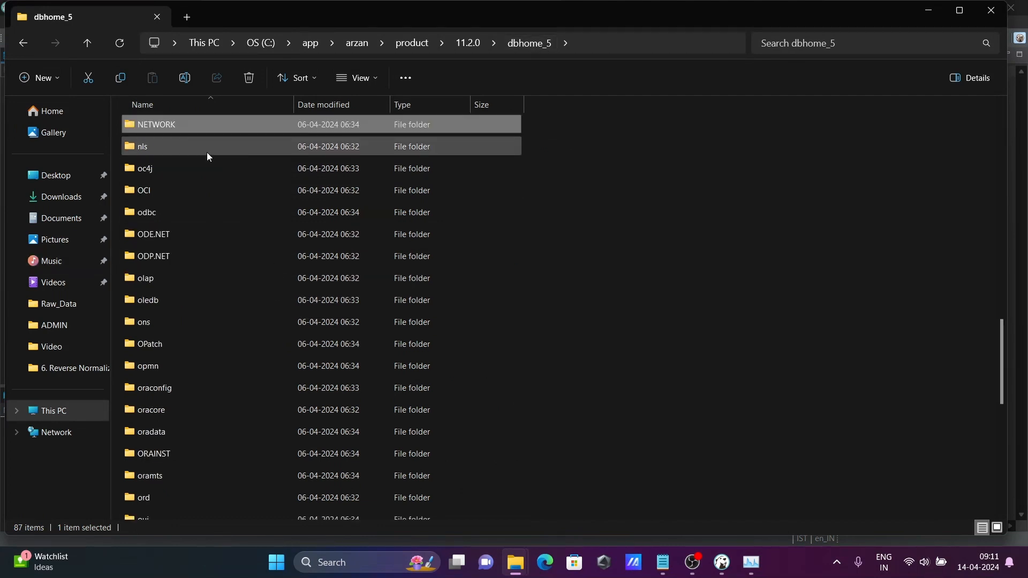
double_click(157, 124)
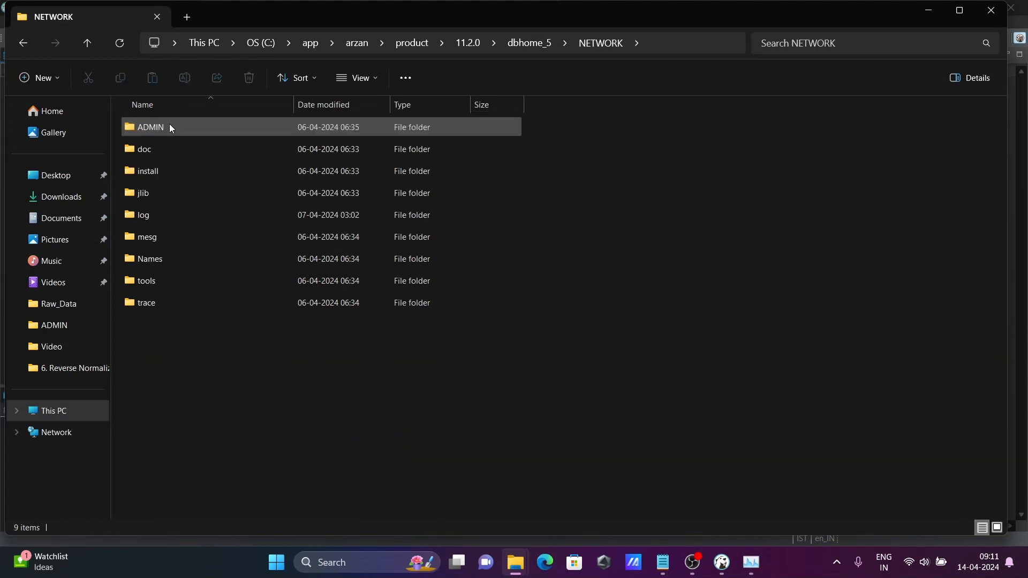
double_click(150, 126)
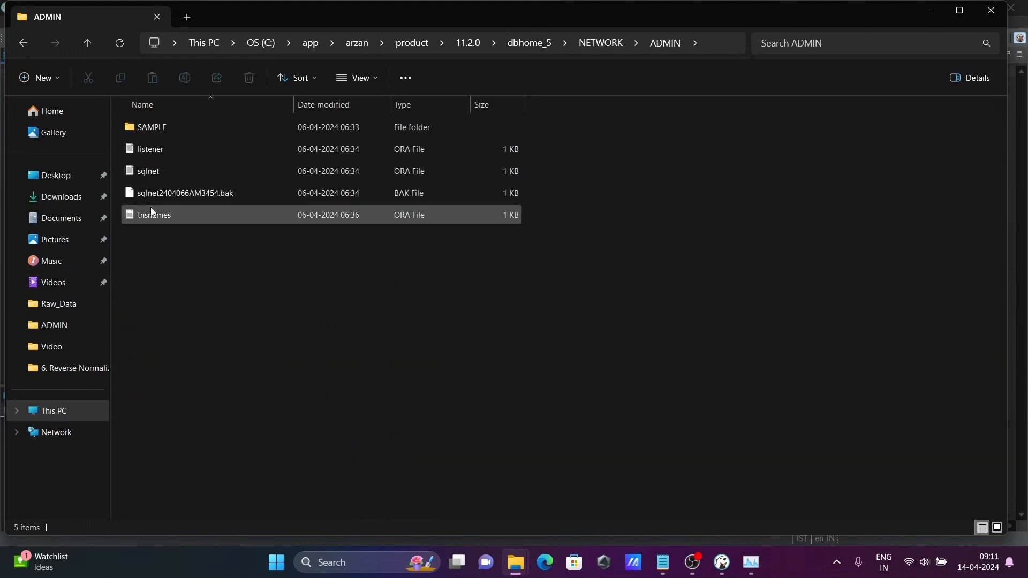
double_click(154, 214)
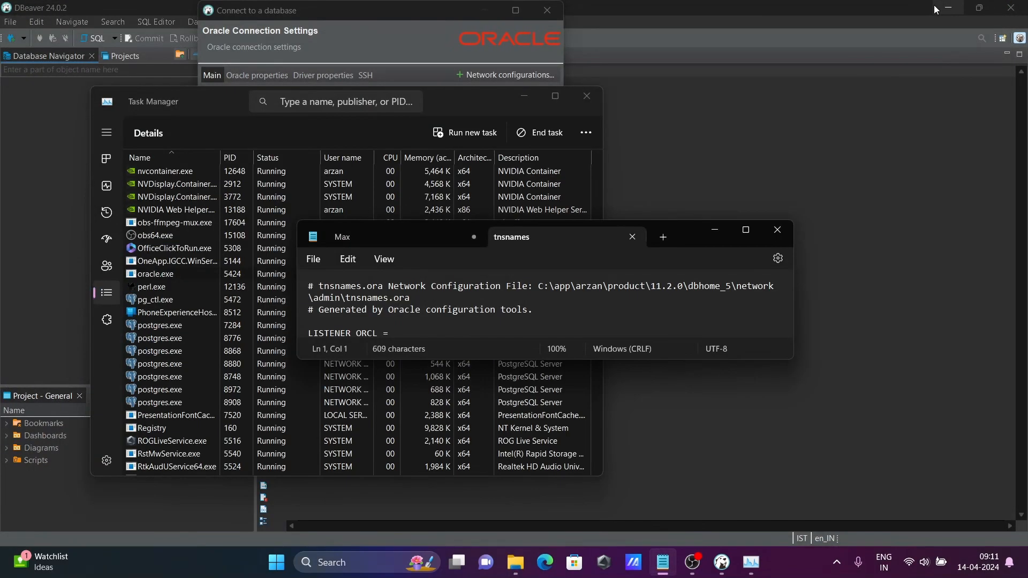
Step: Scroll through tnsnames.ora in Notepad to read the listener port
scroll(down, 3)
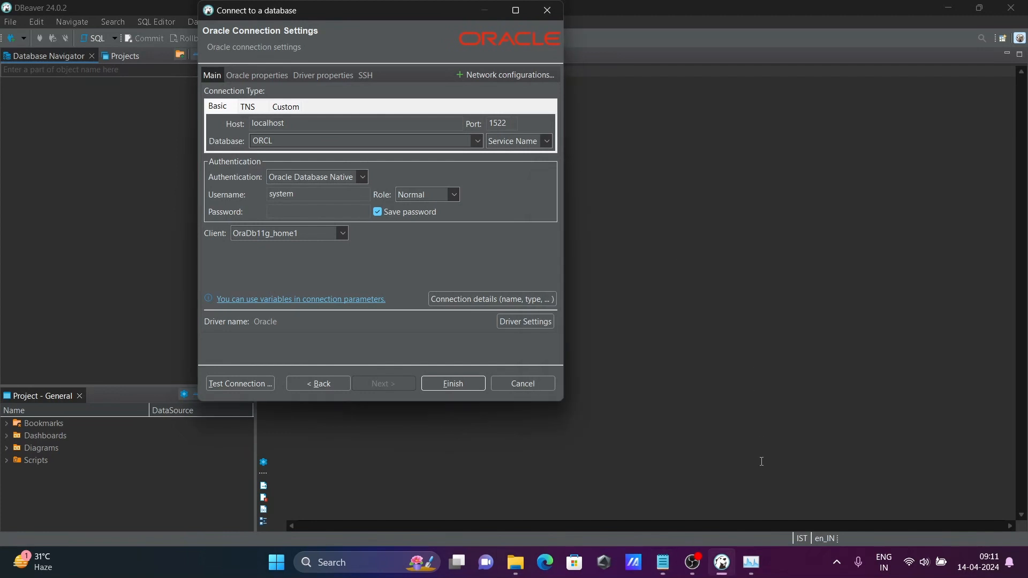
click(661, 562)
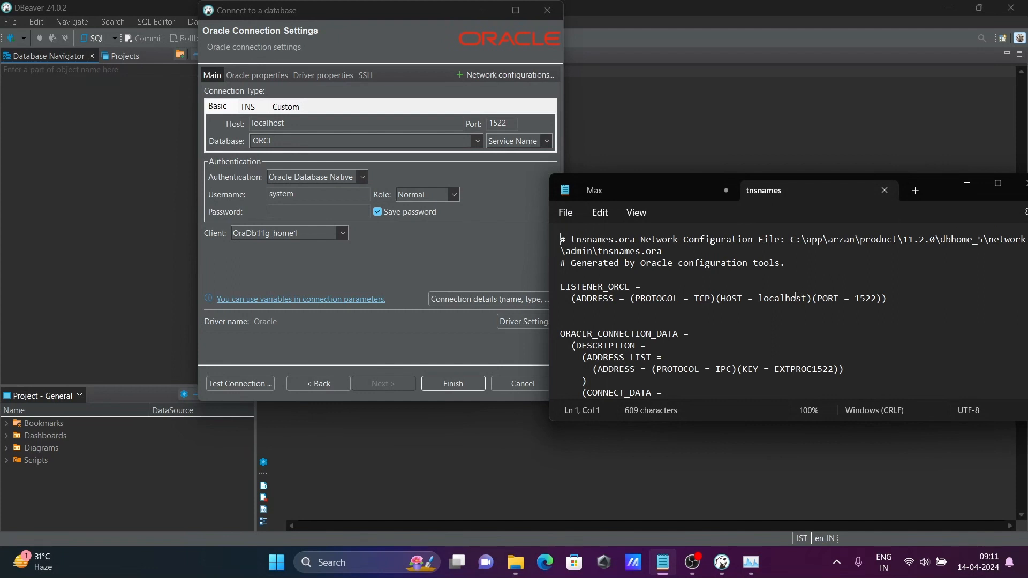
mouse_move(236, 149)
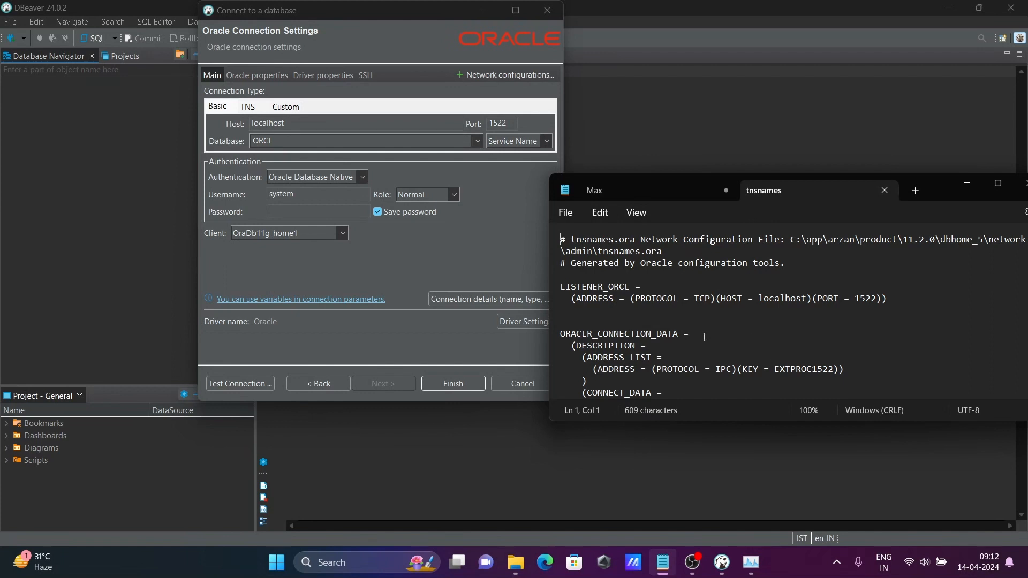
scroll(down, 3)
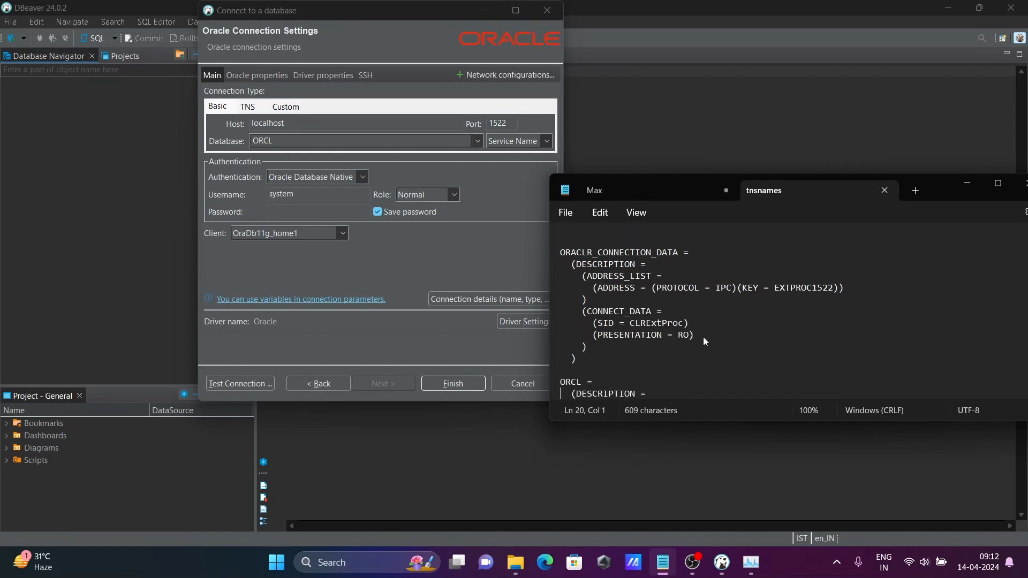
scroll(down, 3)
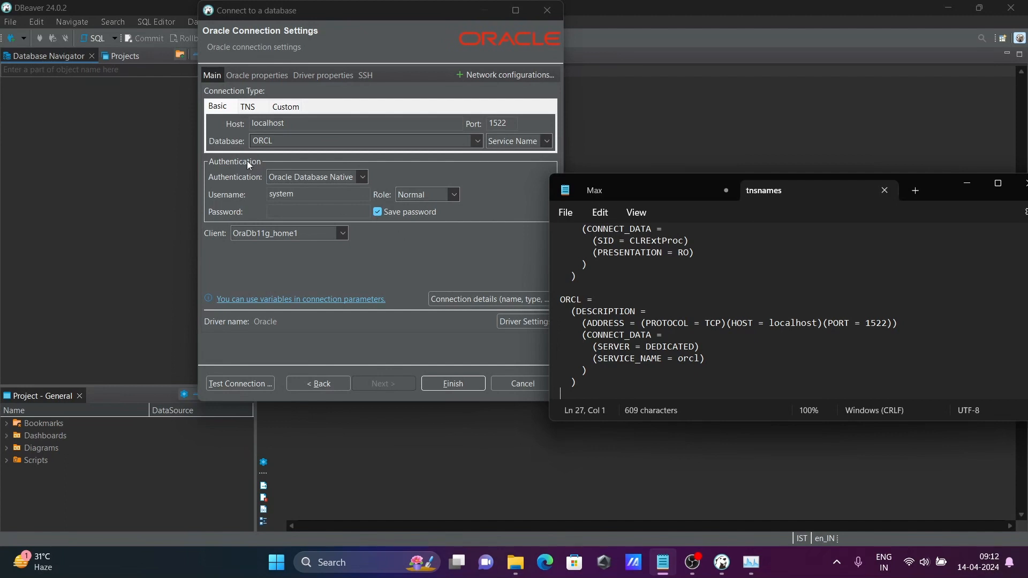
click(378, 212)
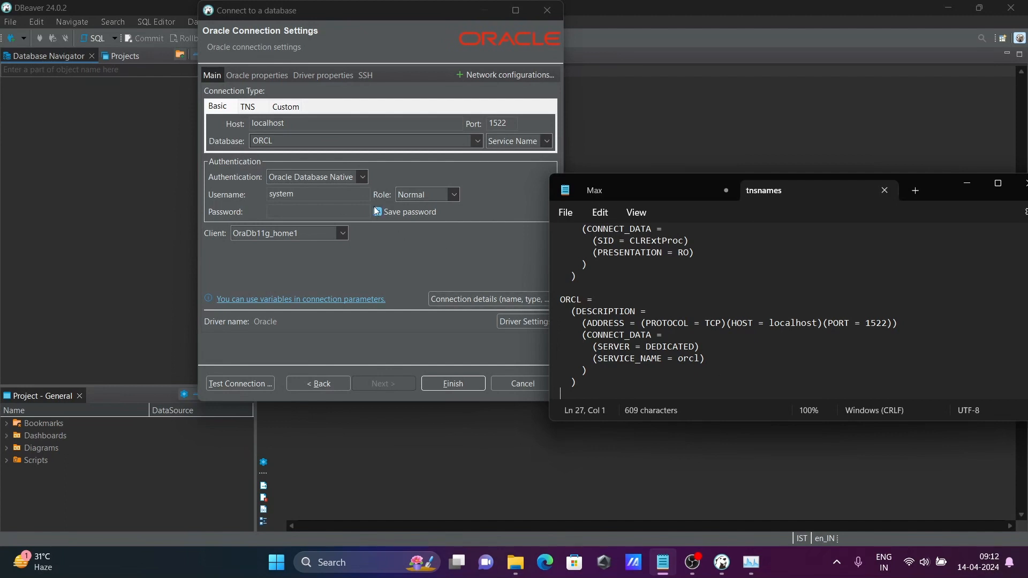
click(377, 211)
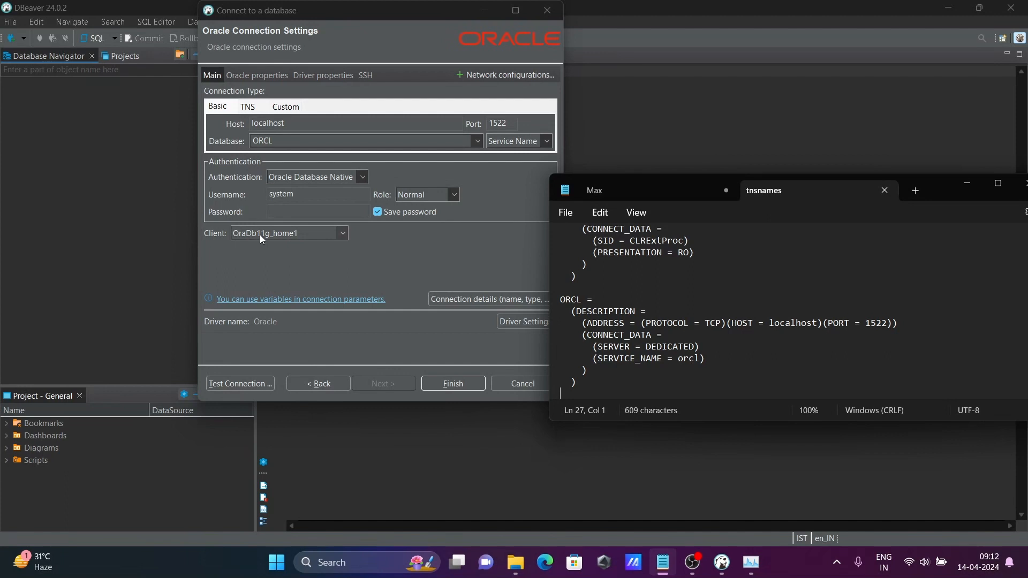
click(753, 259)
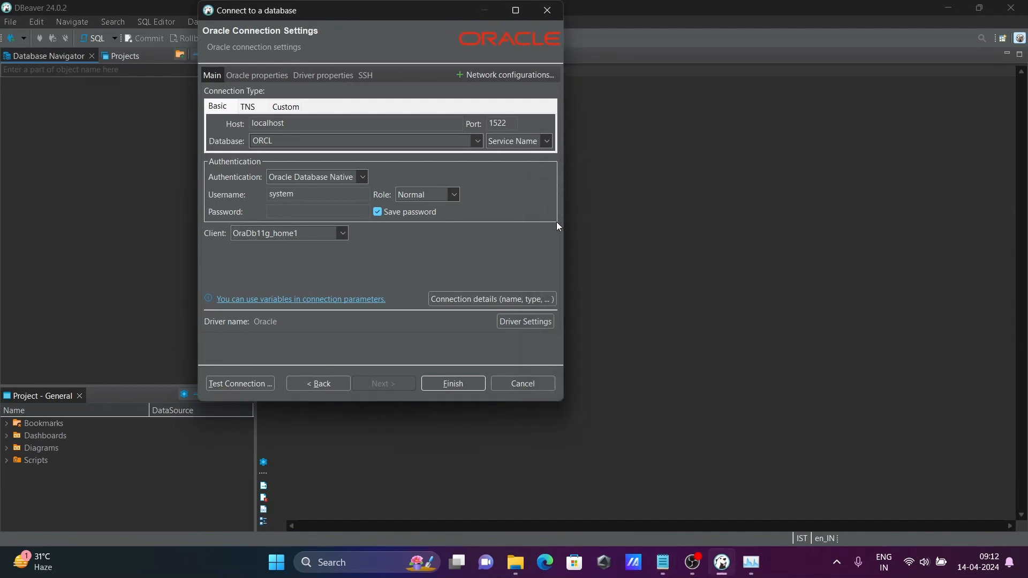
double_click(280, 194)
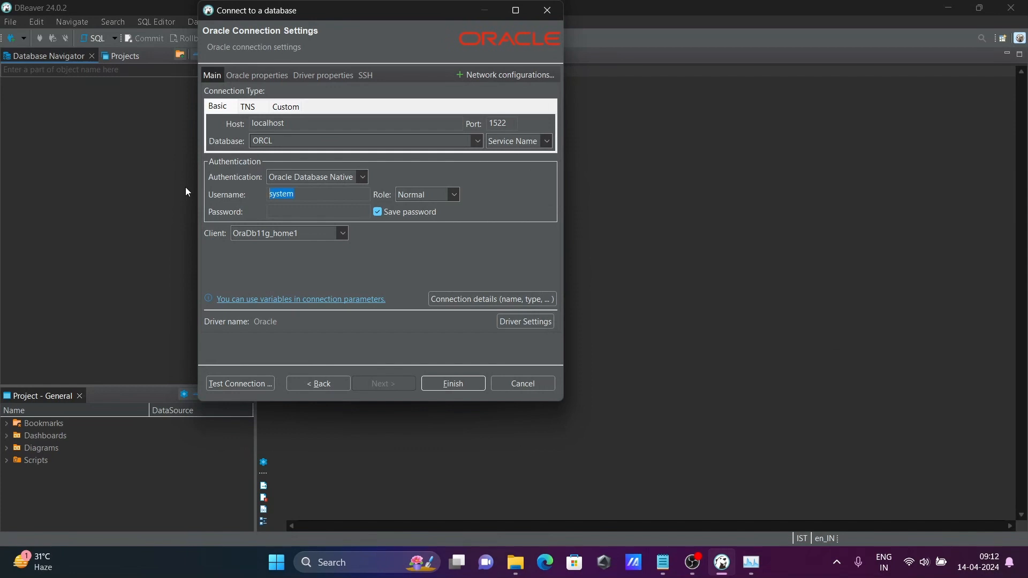
Step: Set the connection's username to HR
text(H)
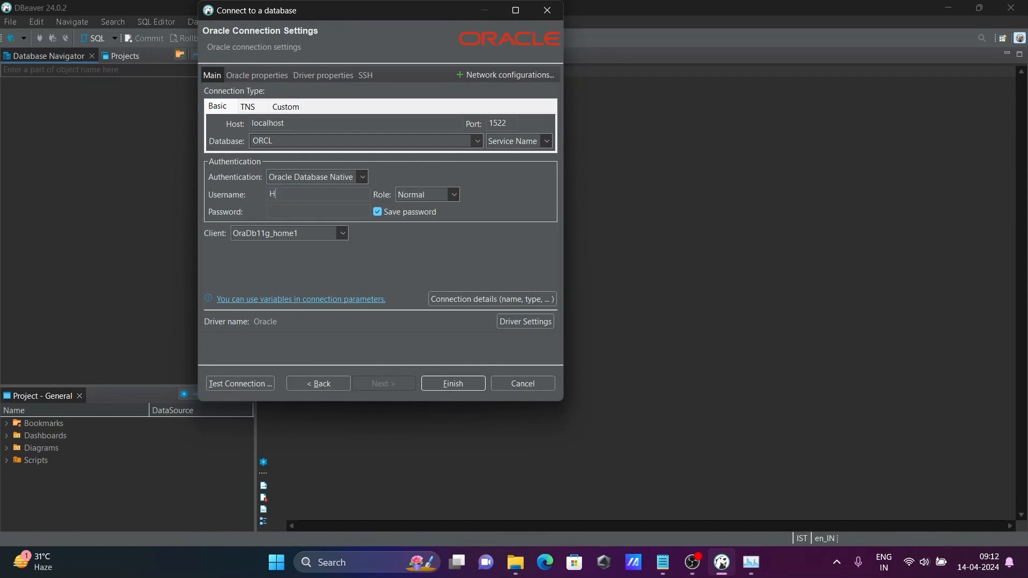
text(R)
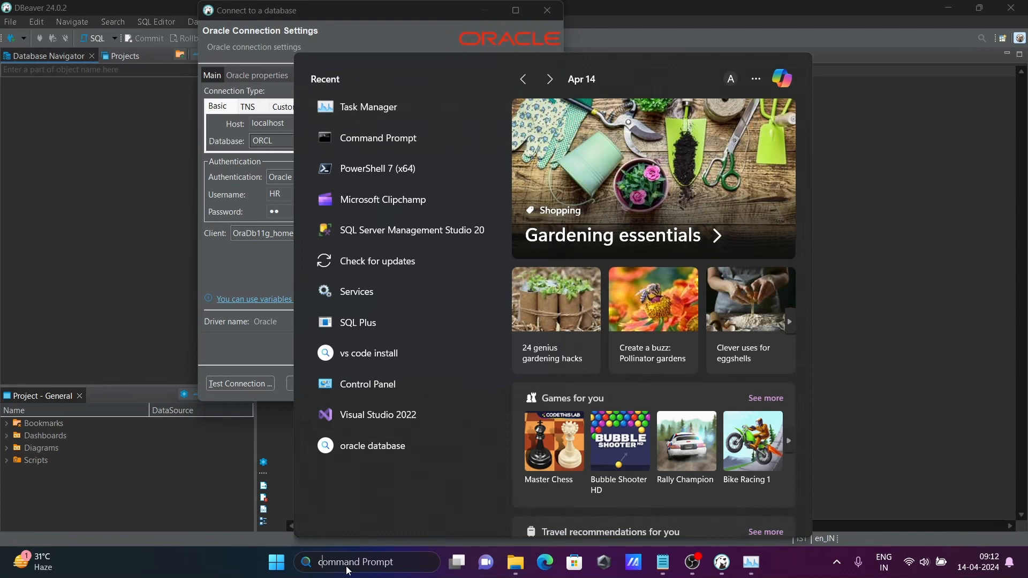
Step: Run sqlplus in Command Prompt and log in as hr
click(377, 138)
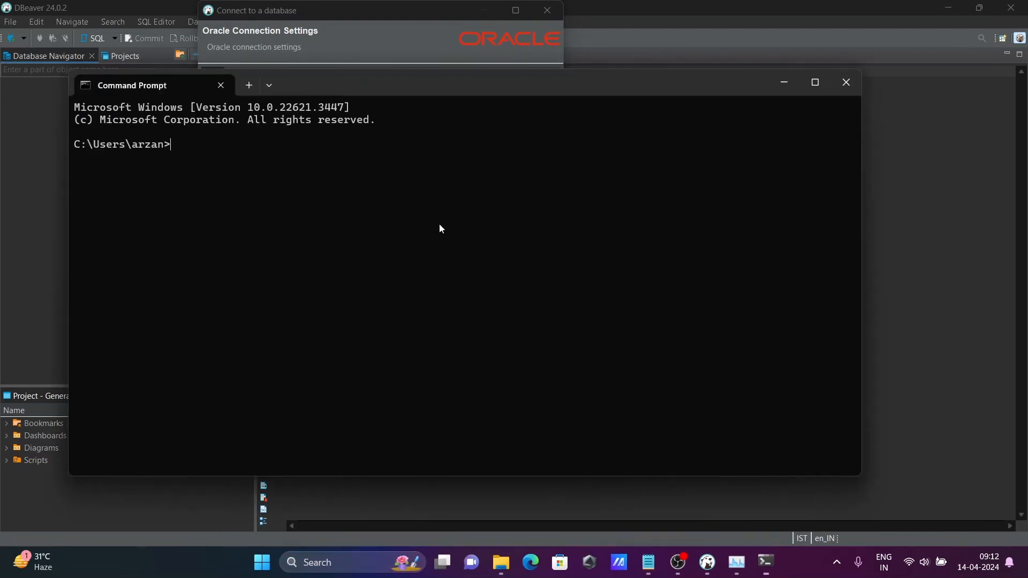
text(sqlplus)
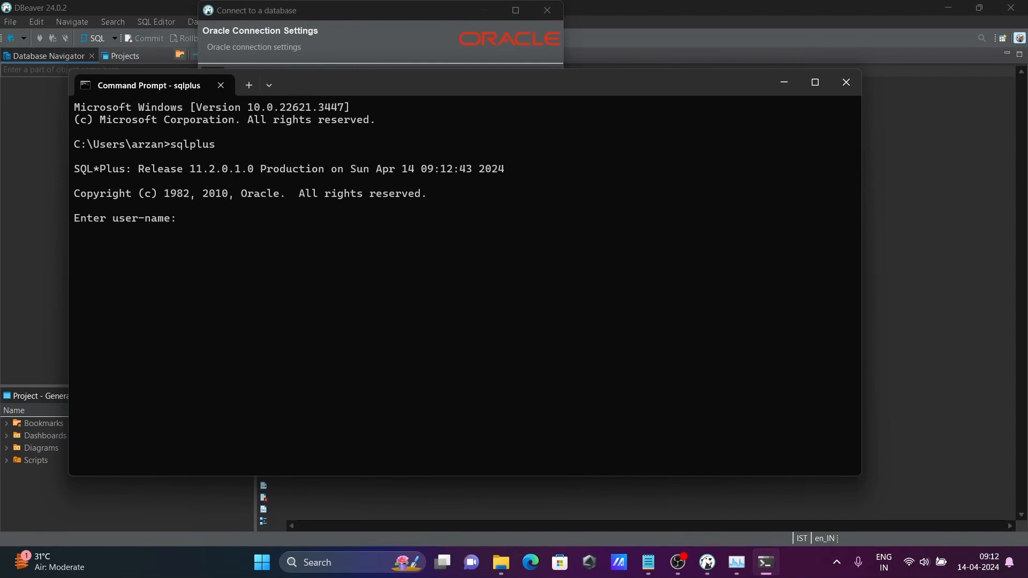
text(hr)
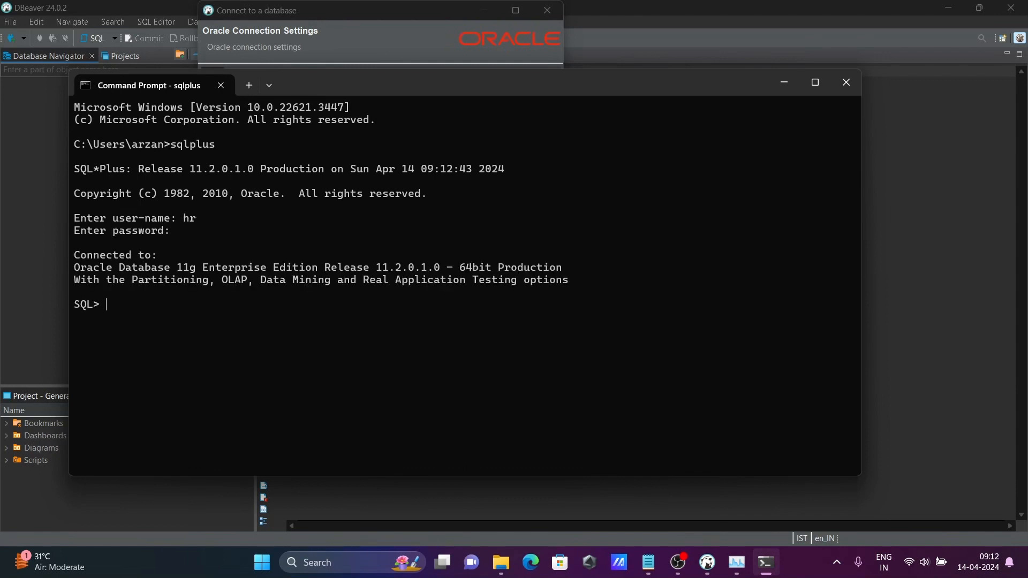
mouse_move(782, 83)
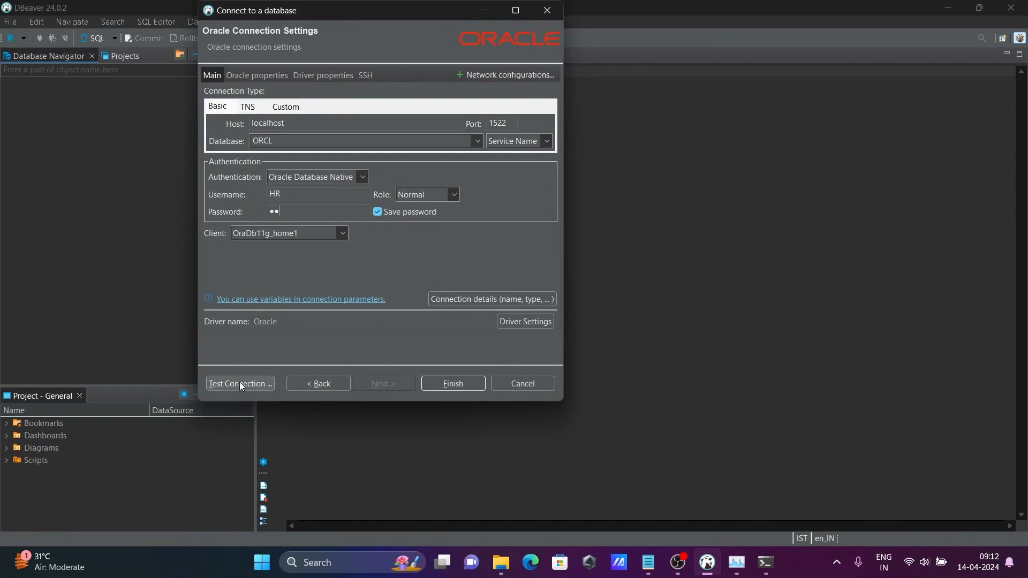
mouse_move(318, 321)
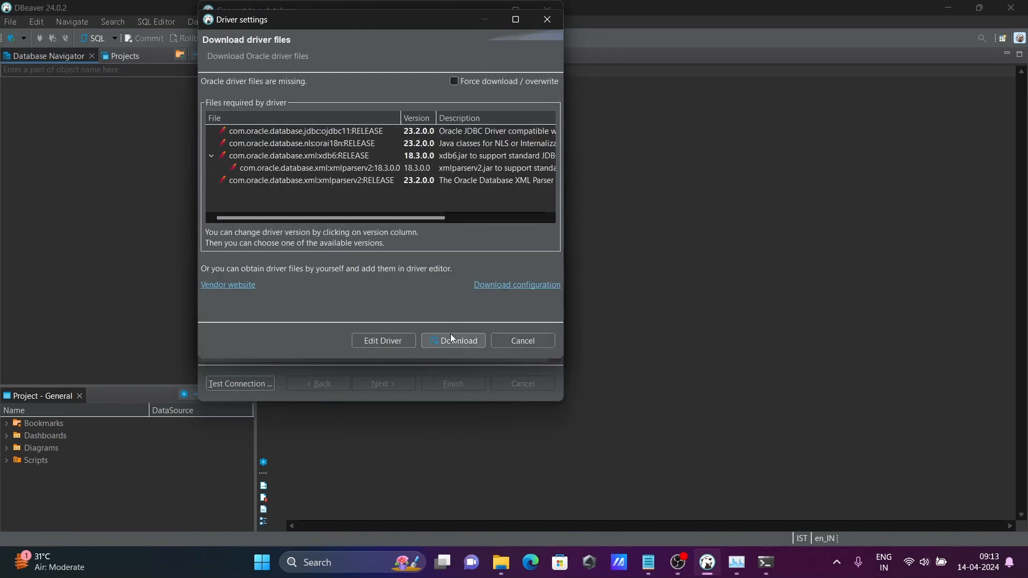
Step: Download the missing Oracle driver files
click(457, 340)
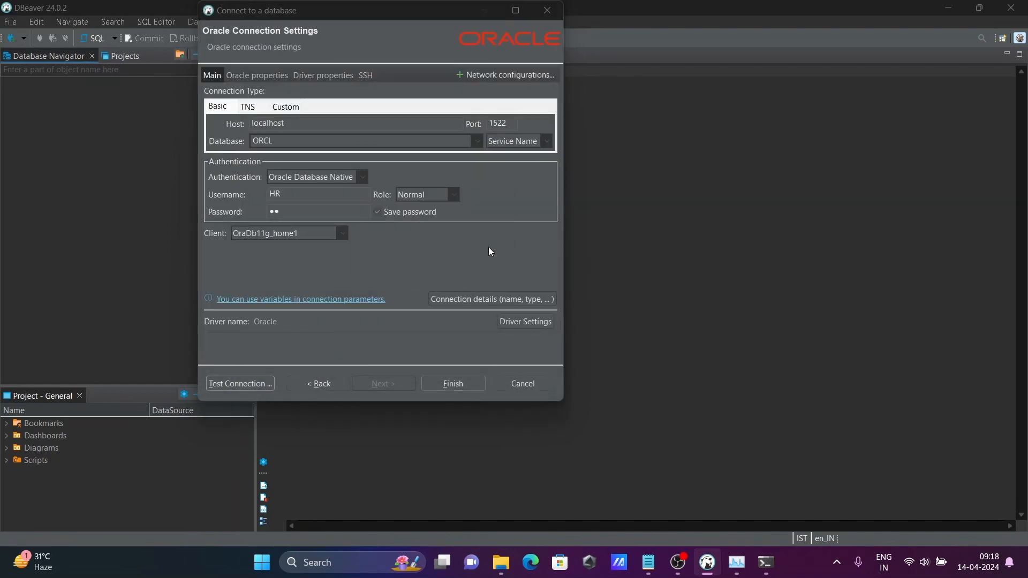
Step: Test the connection to ORCL and dismiss the Connected result message
click(239, 384)
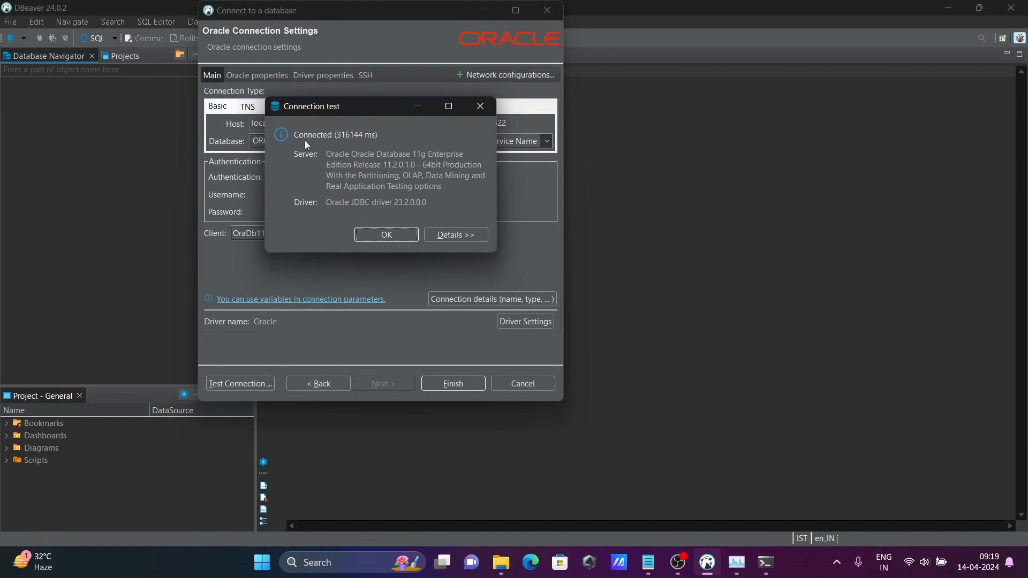
mouse_move(305, 121)
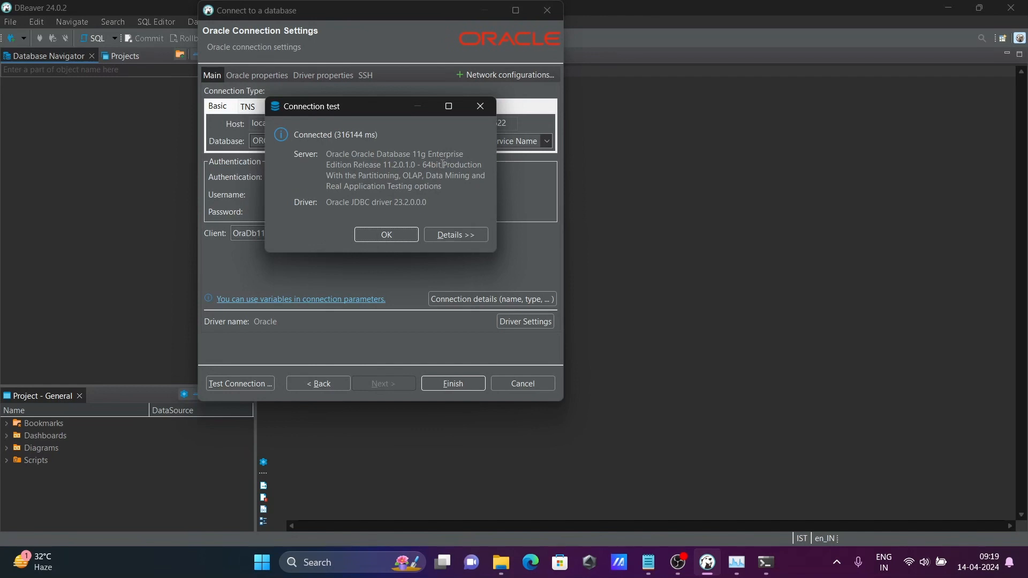
click(386, 234)
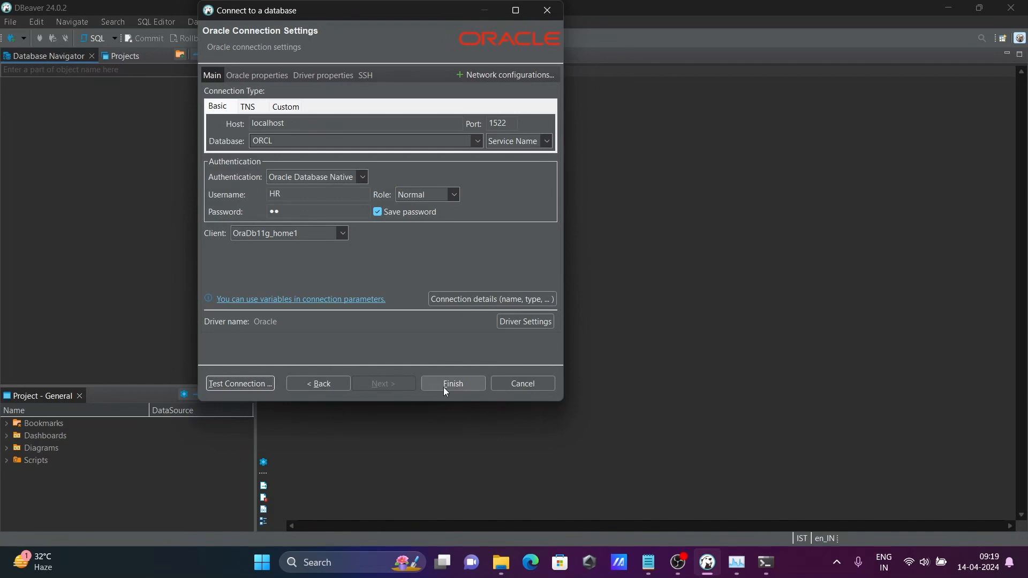
Step: Finish the ORCL connection and expand ORCL > Schemas > HR > Tables in Database Navigator
click(452, 383)
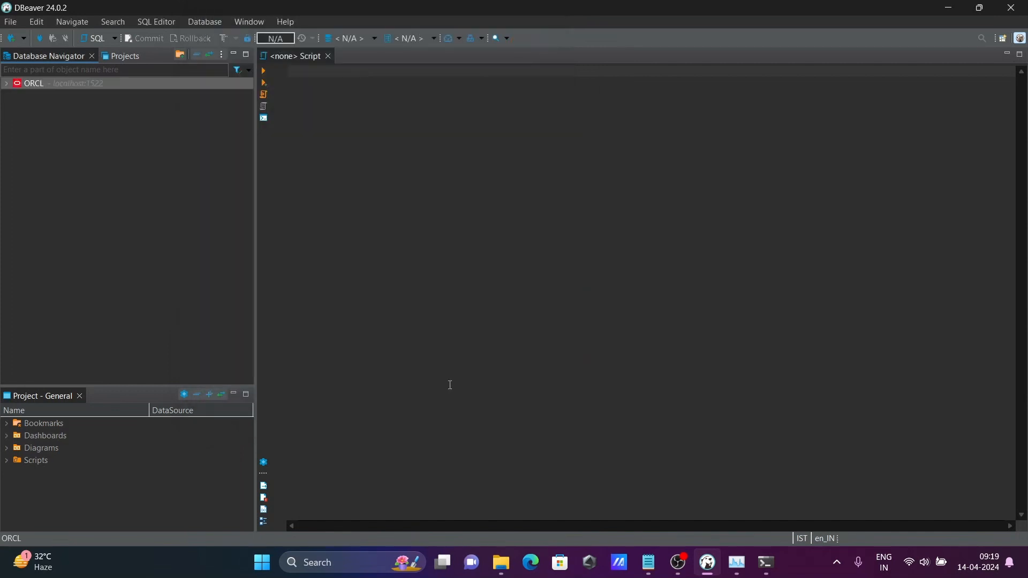
click(33, 83)
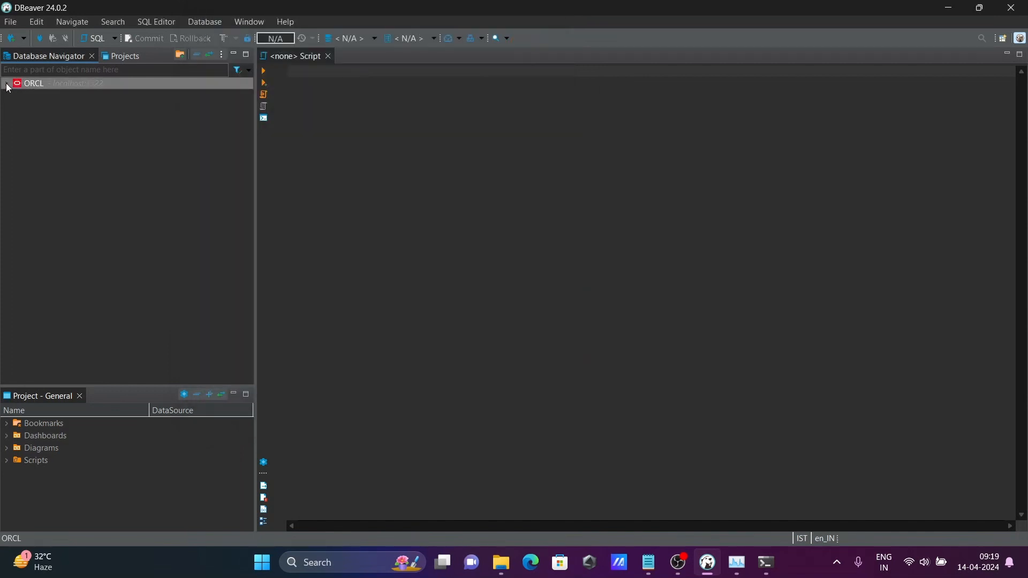
click(7, 83)
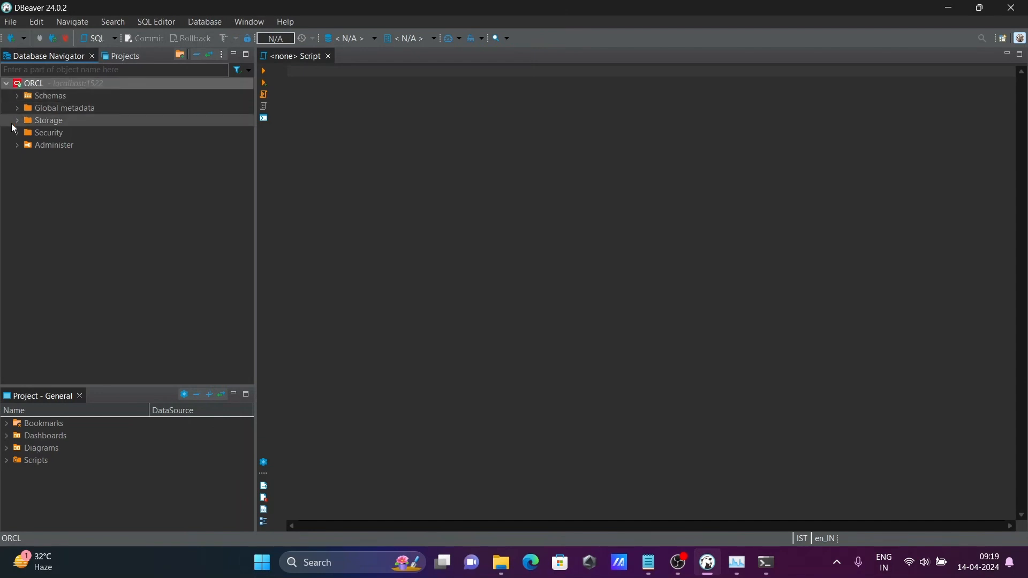
click(16, 95)
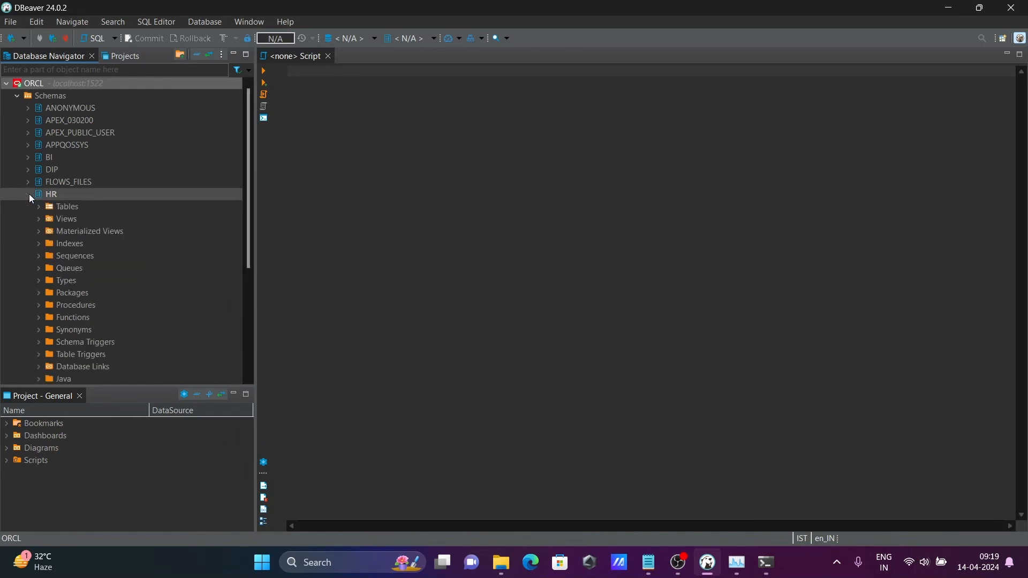
click(50, 206)
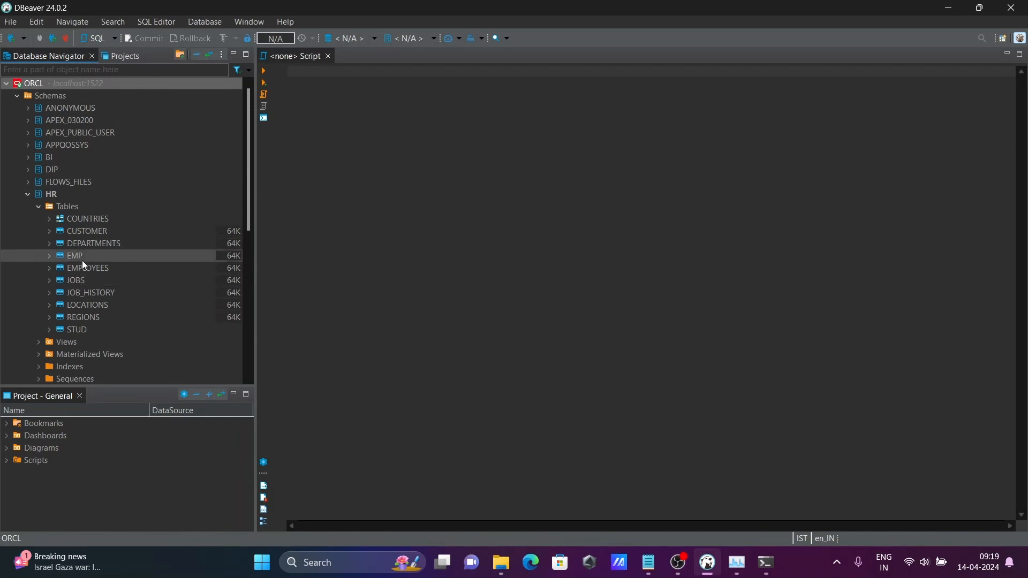
Step: View the EMPLOYEES table's properties and column list from its context menu
right_click(89, 267)
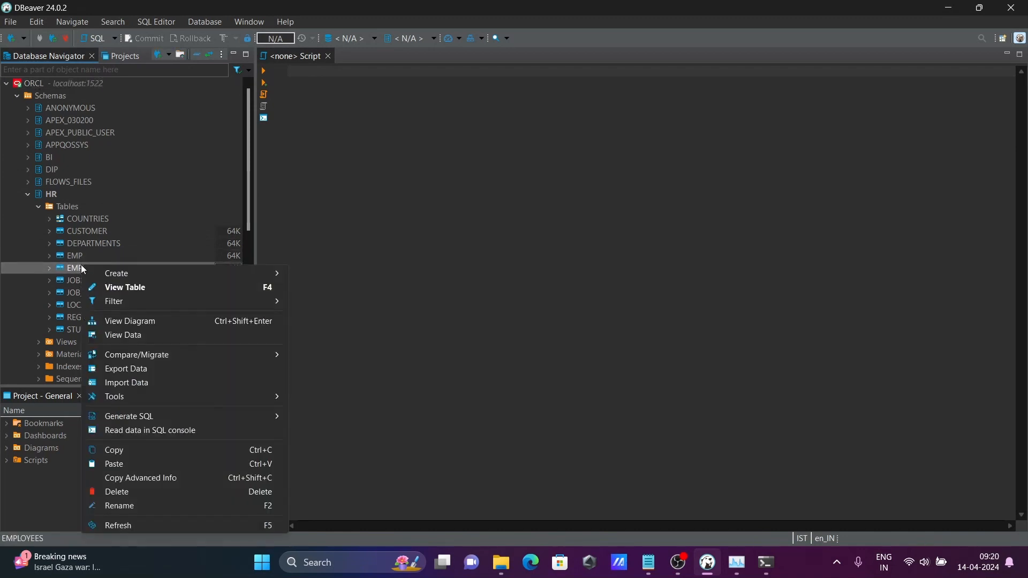
mouse_move(124, 291)
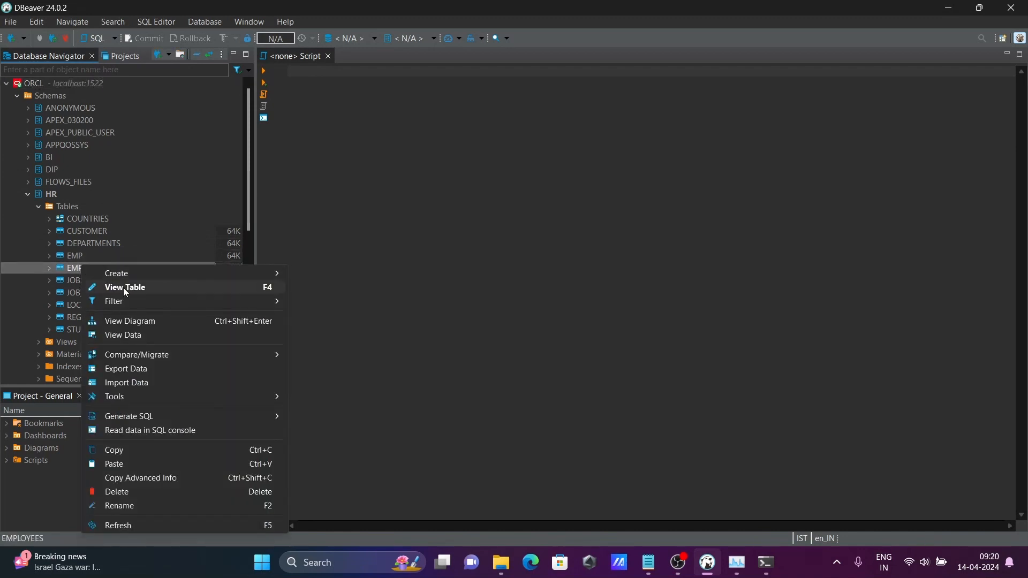
click(124, 288)
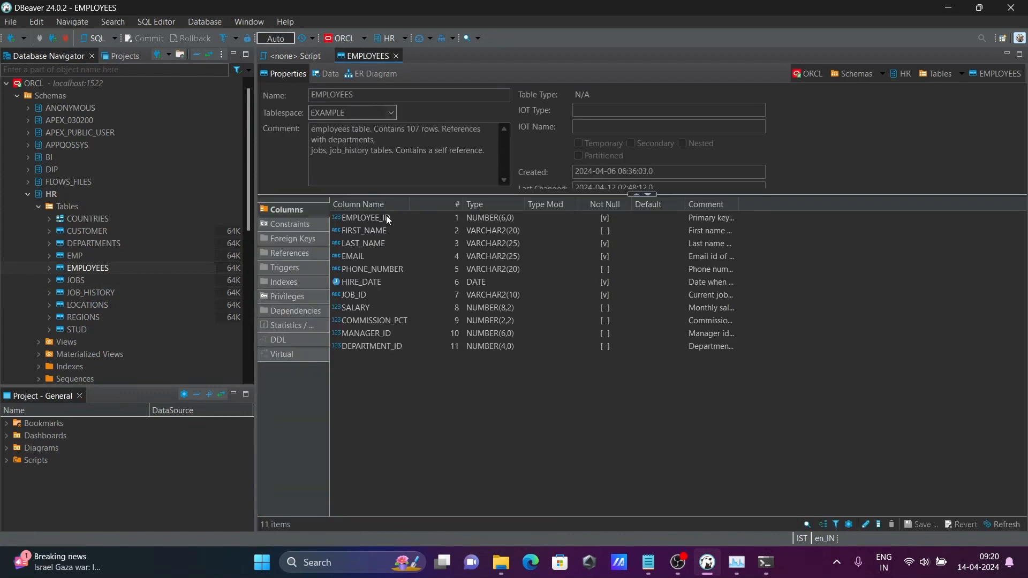
click(372, 269)
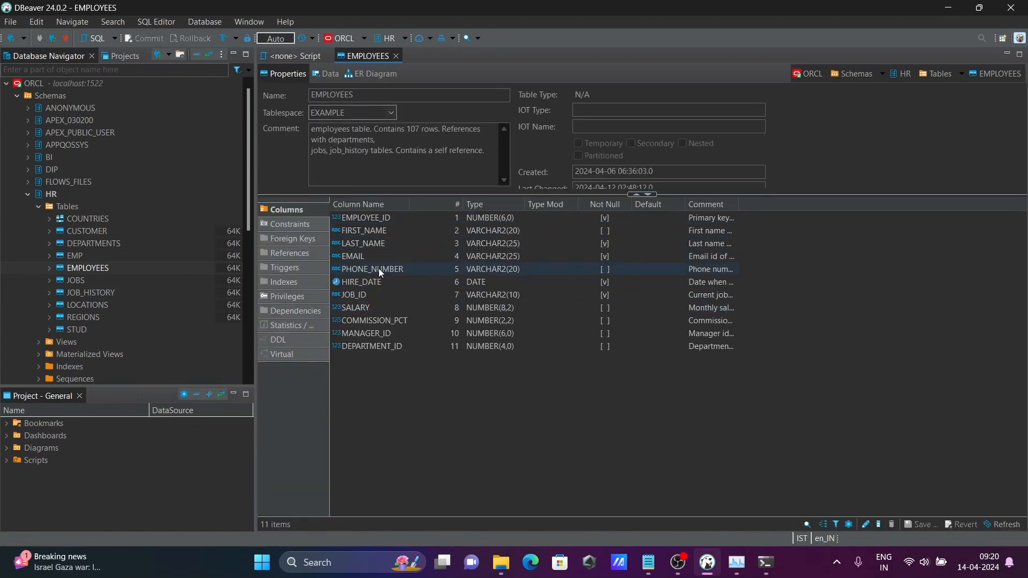
mouse_move(364, 230)
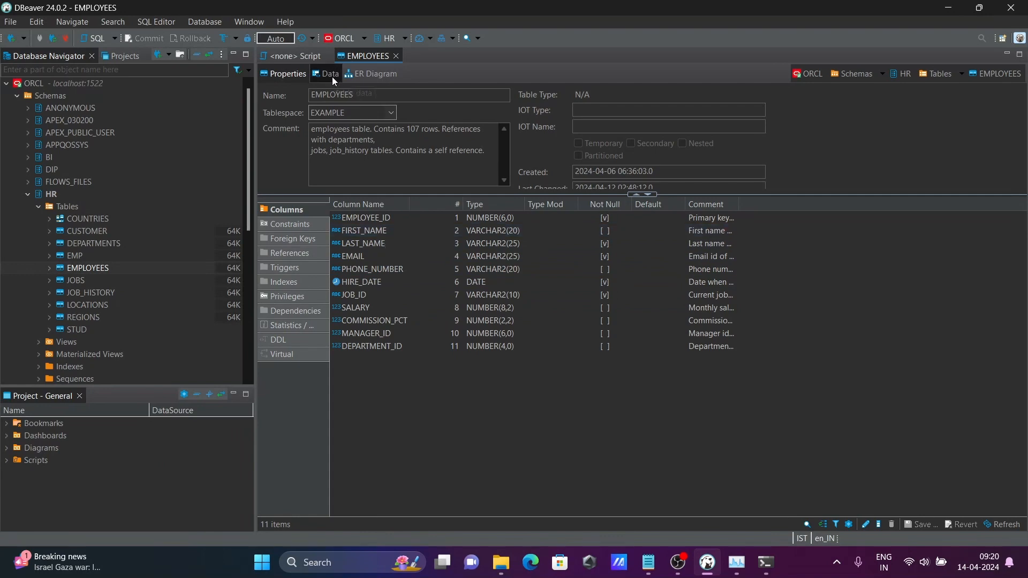
Step: Show the 107 EMPLOYEES data rows, then move on to its ER diagram
click(330, 74)
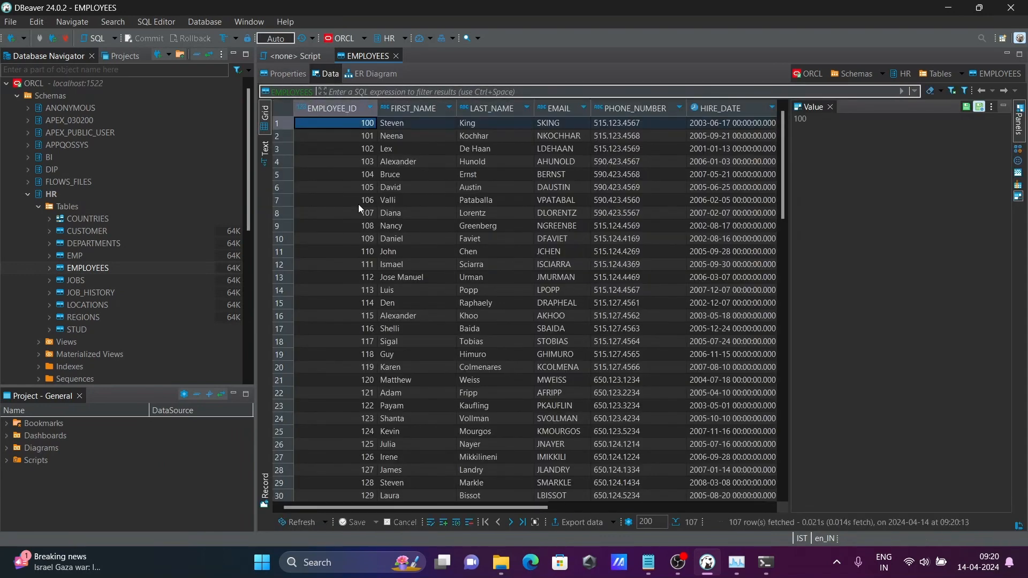
click(374, 74)
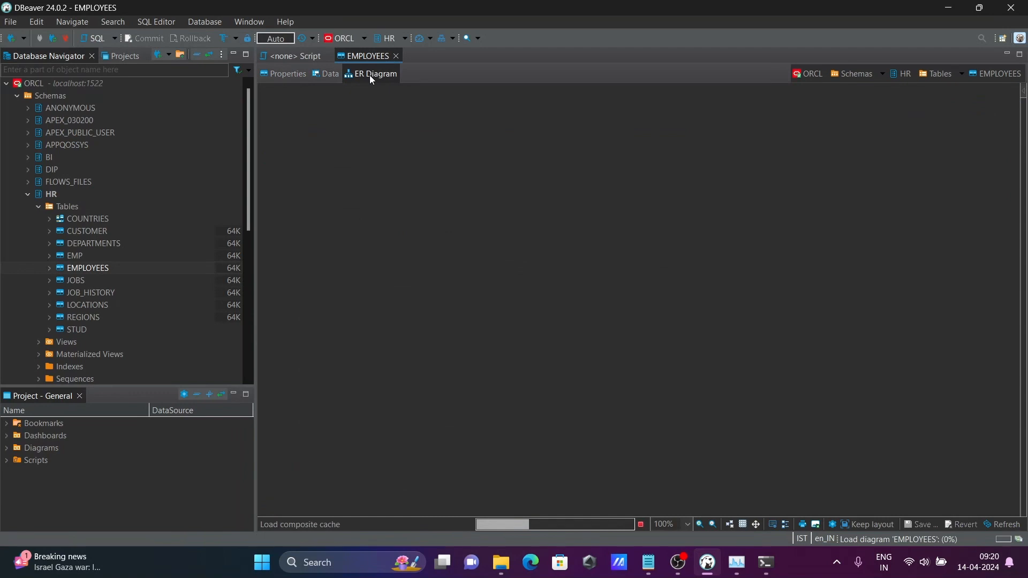
Step: Inspect EMPLOYEES links to DEPARTMENTS, JOB_HISTORY and JOBS, then return to the Notepad notes
click(374, 73)
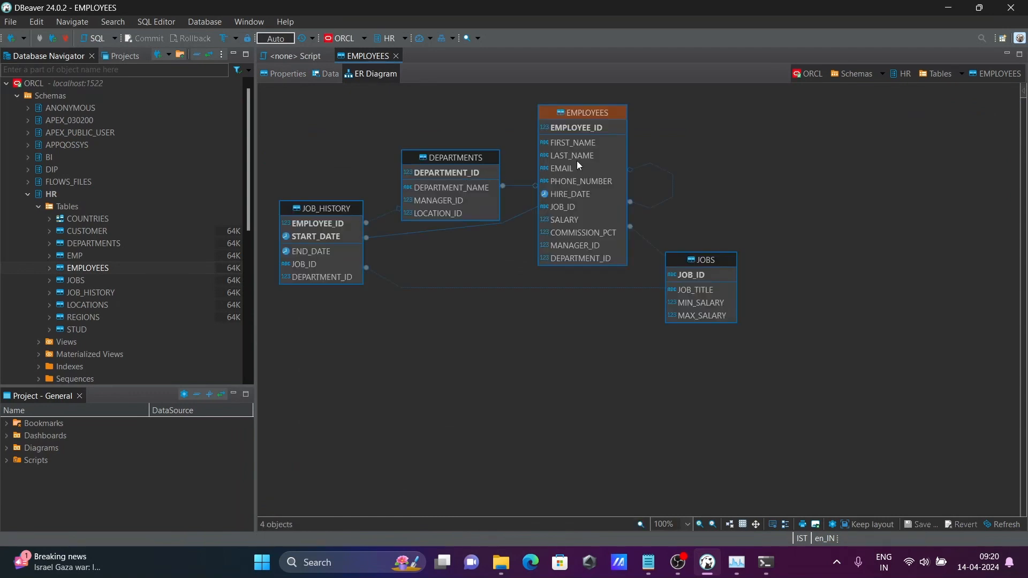
mouse_move(568, 135)
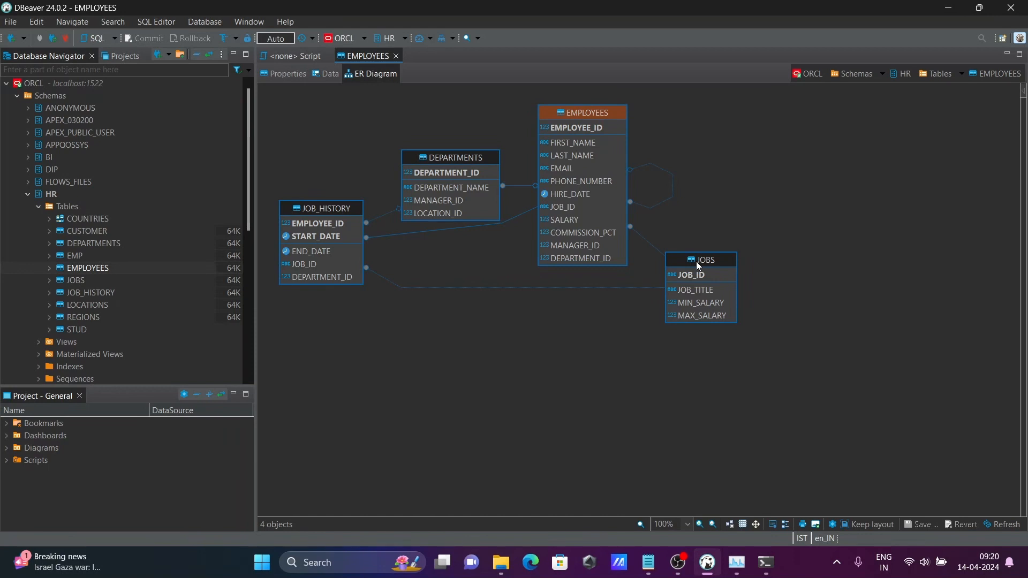
mouse_move(388, 86)
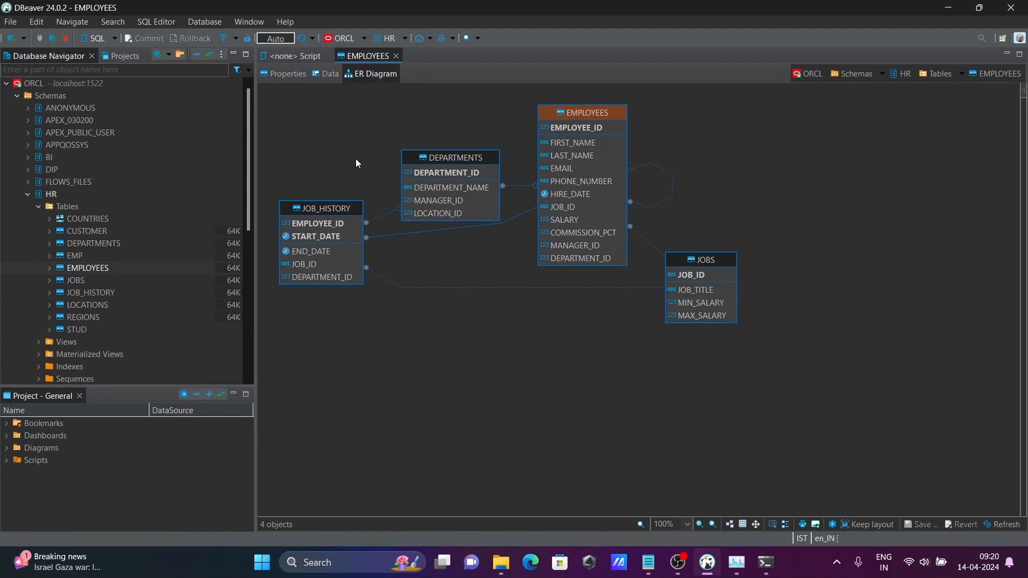
mouse_move(603, 333)
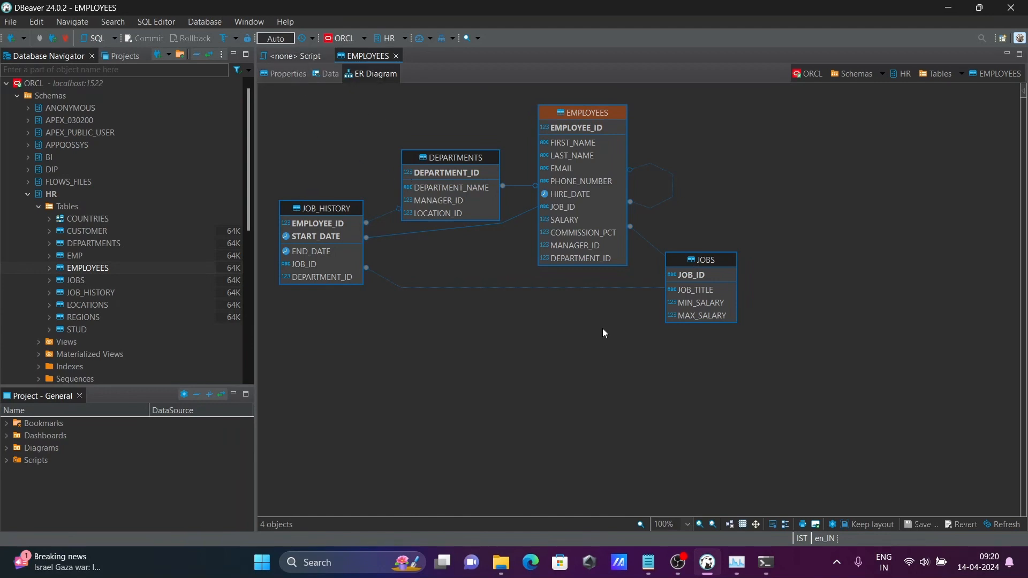
mouse_move(649, 562)
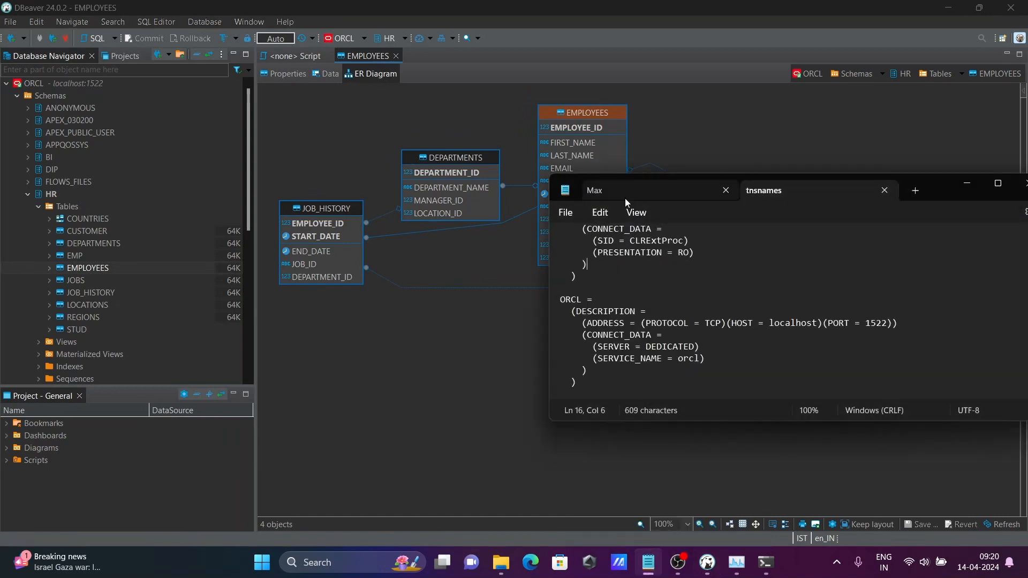
click(594, 191)
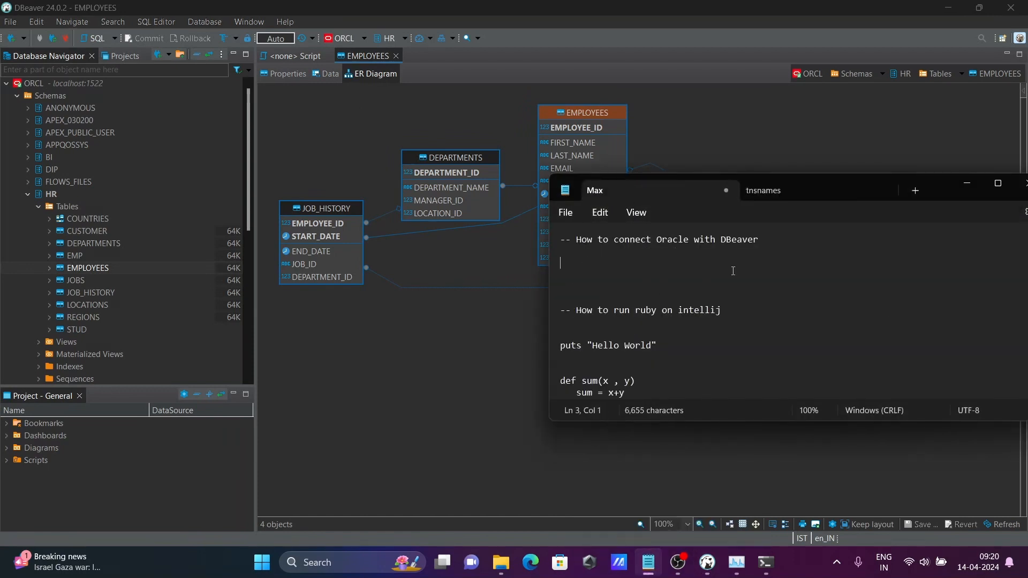